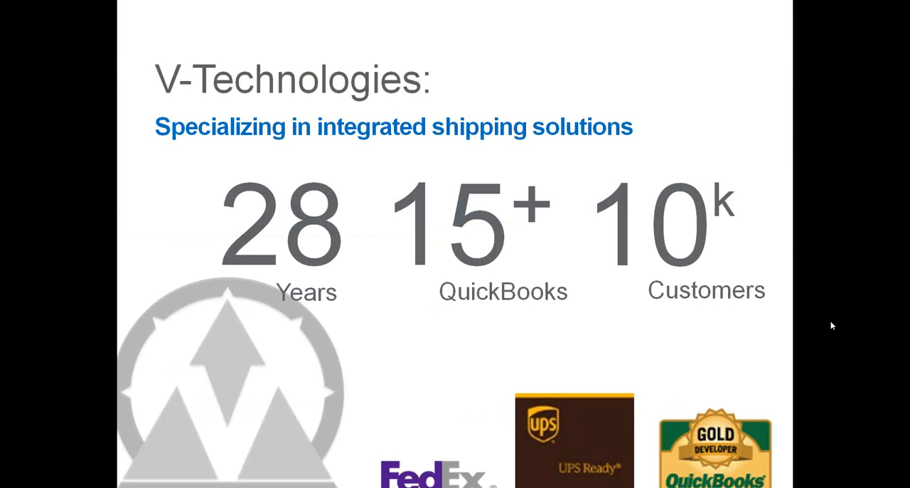
pyautogui.moveTo(852, 363)
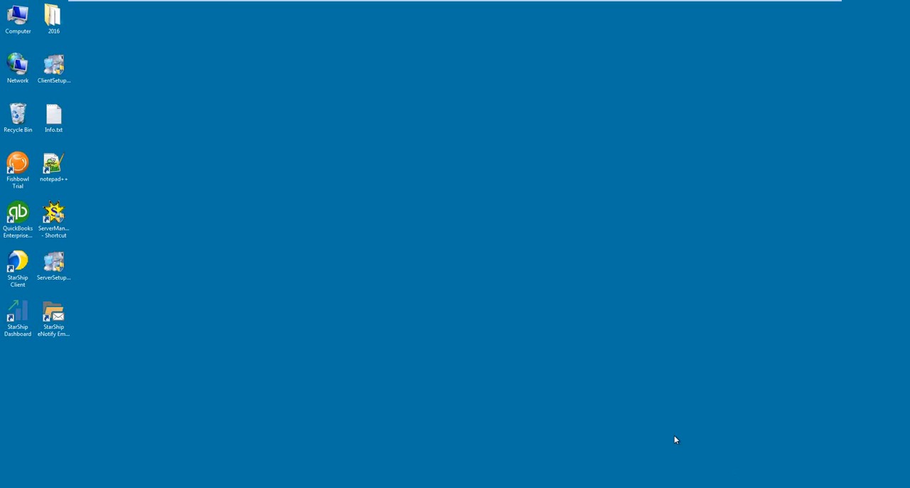
pyautogui.moveTo(588, 447)
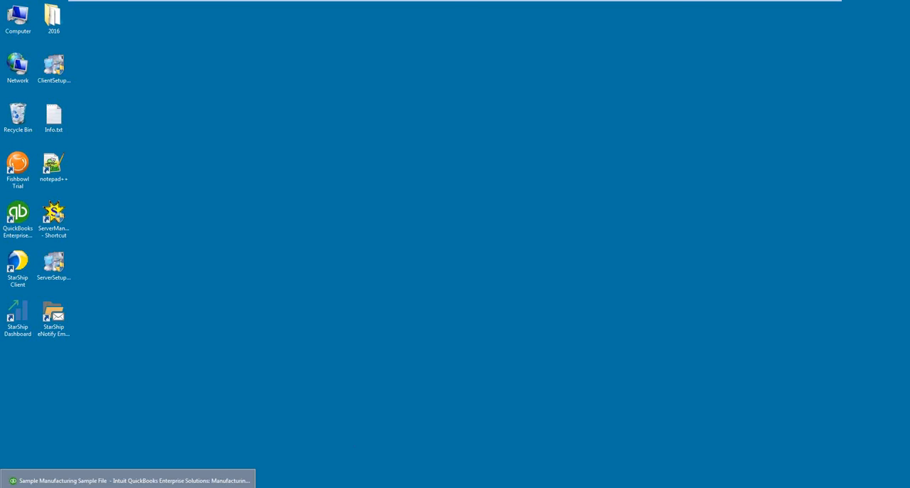
pyautogui.moveTo(107, 480)
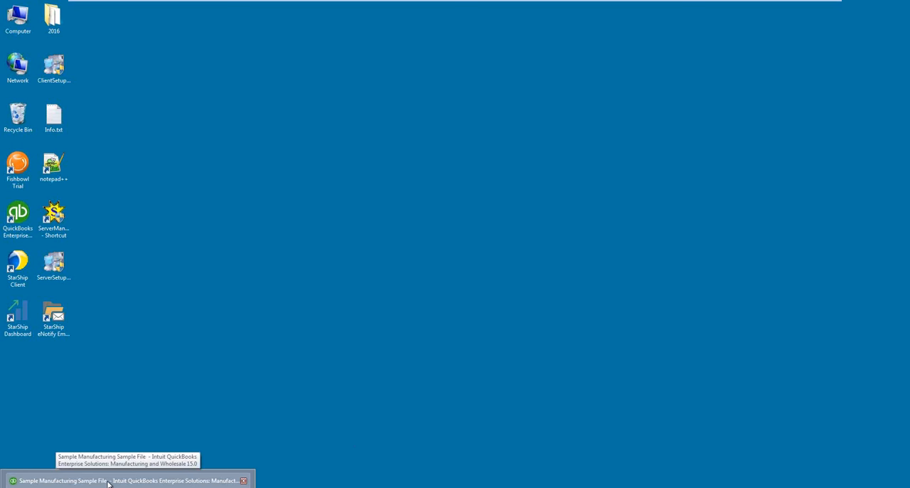
# Step: Restore the QuickBooks window showing sales order 10000 for Dunning's Pool Depot
pyautogui.click(107, 480)
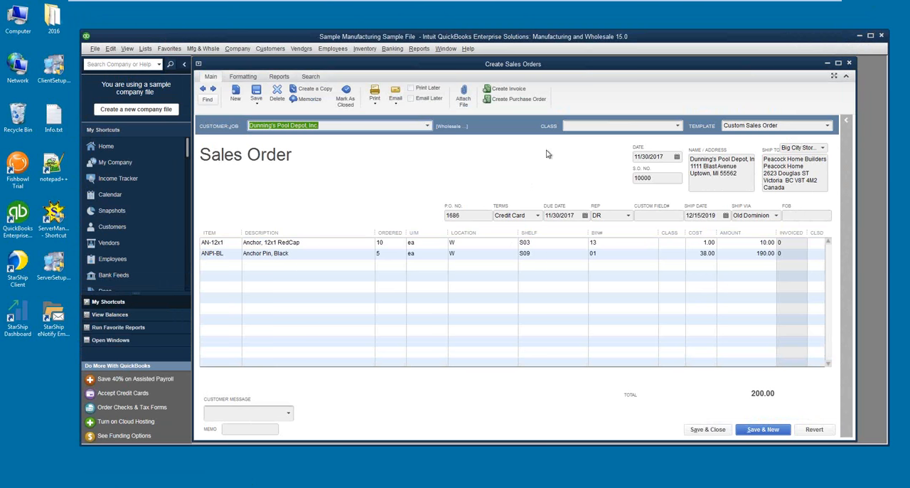
pyautogui.moveTo(493, 169)
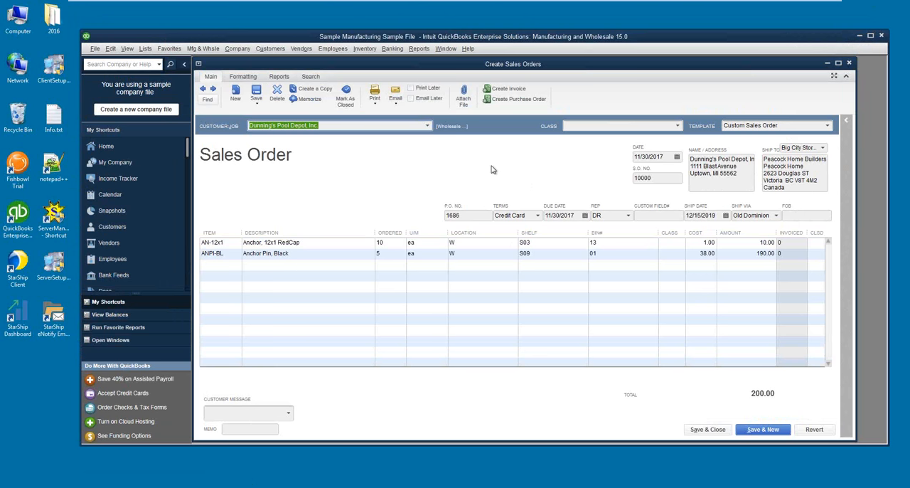
pyautogui.moveTo(334, 246)
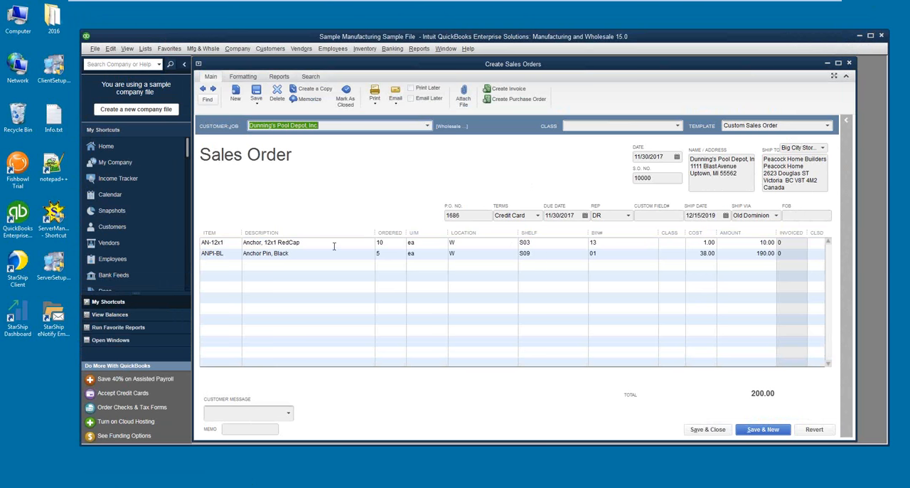
pyautogui.moveTo(558, 187)
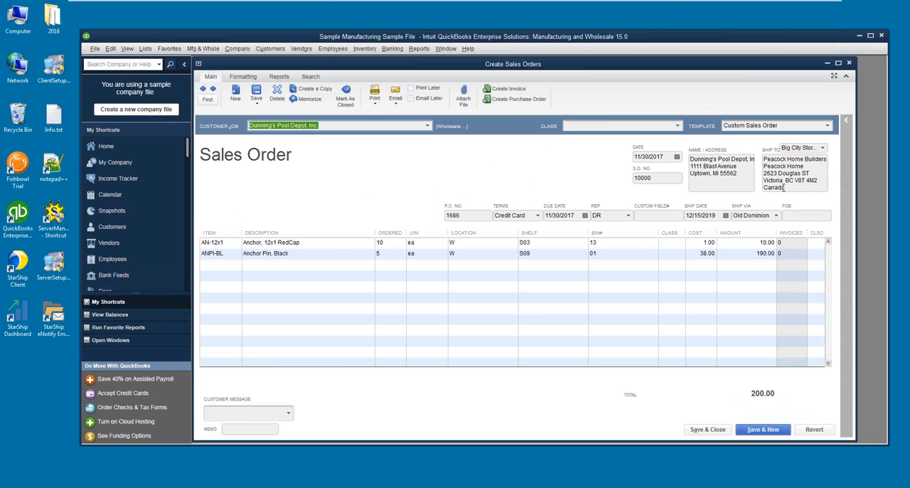
pyautogui.moveTo(742, 213)
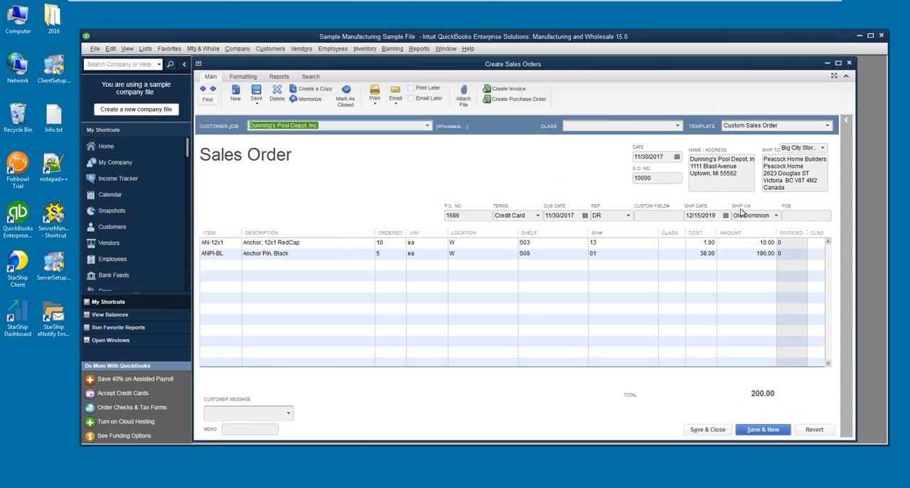
pyautogui.moveTo(759, 228)
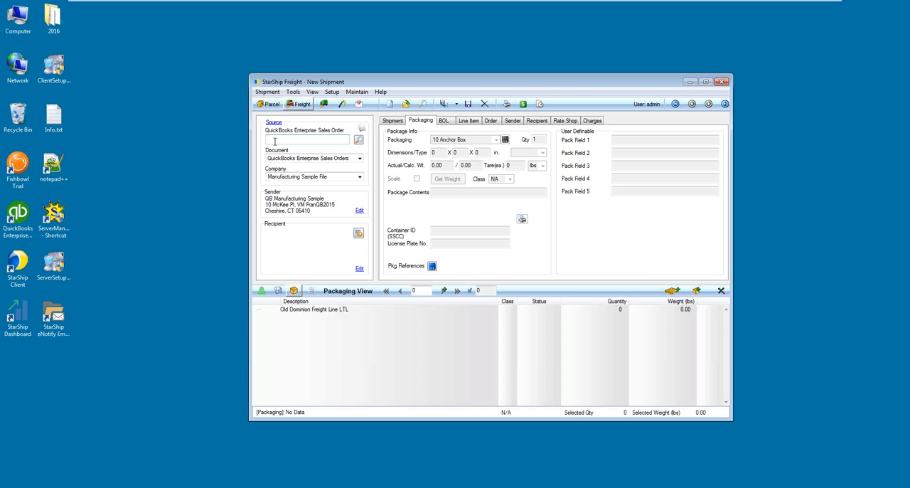
pyautogui.moveTo(290, 140)
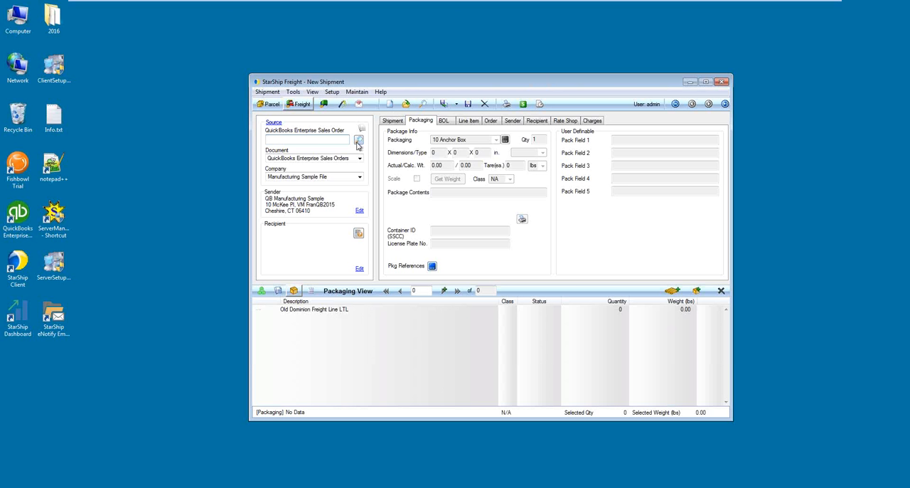
# Step: Place the cursor in the empty QuickBooks Enterprise sales order box of the new Freight shipment
pyautogui.click(309, 139)
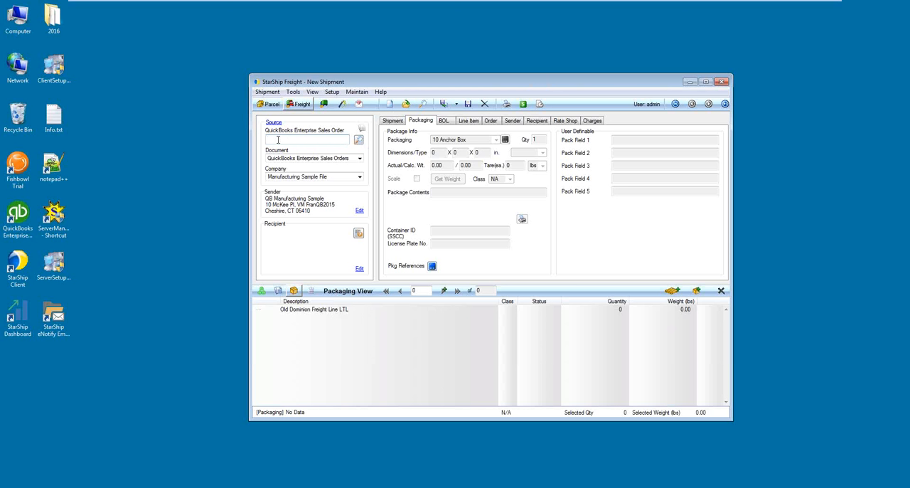
# Step: Import sales order 10000 into the shipment, filling Peacock Home Builders and Old Dominion
pyautogui.write('10000')
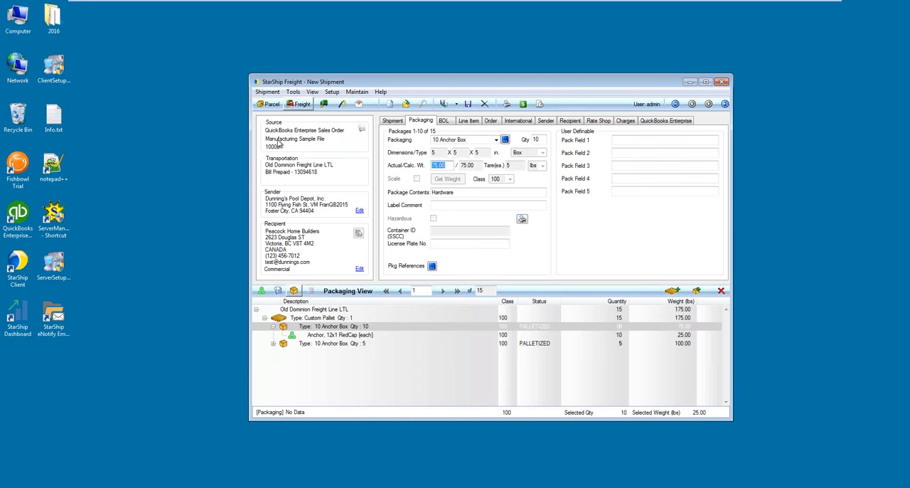
pyautogui.moveTo(257, 128)
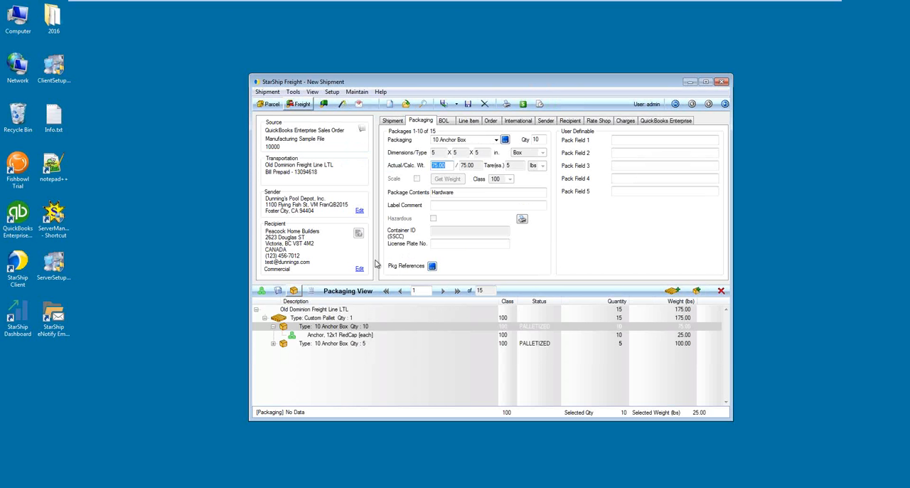
pyautogui.moveTo(325, 121)
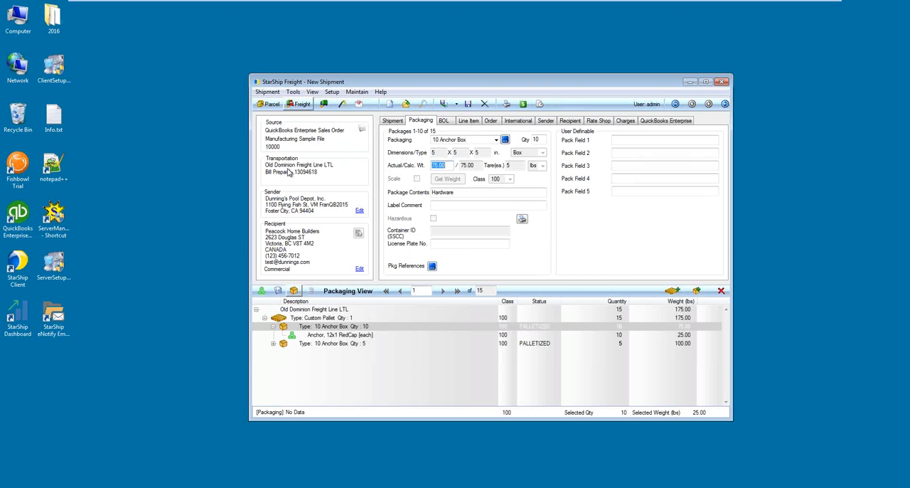
pyautogui.moveTo(307, 172)
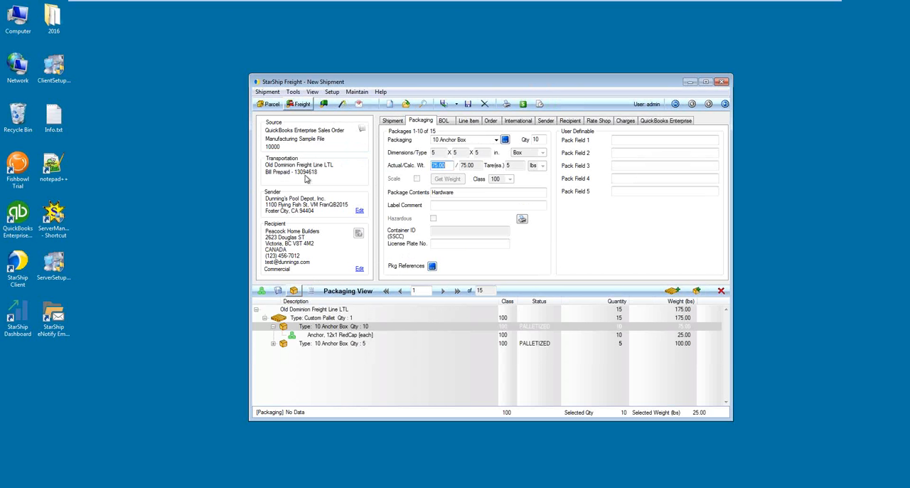
pyautogui.moveTo(290, 194)
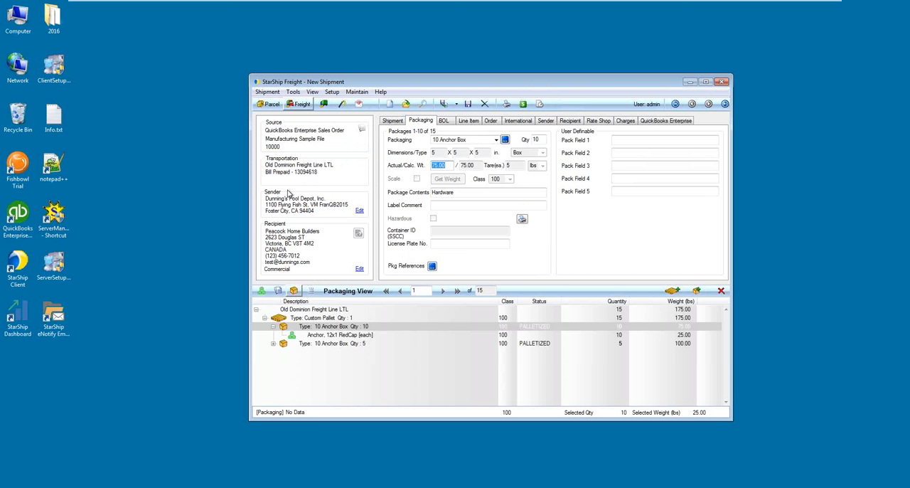
pyautogui.moveTo(290, 232)
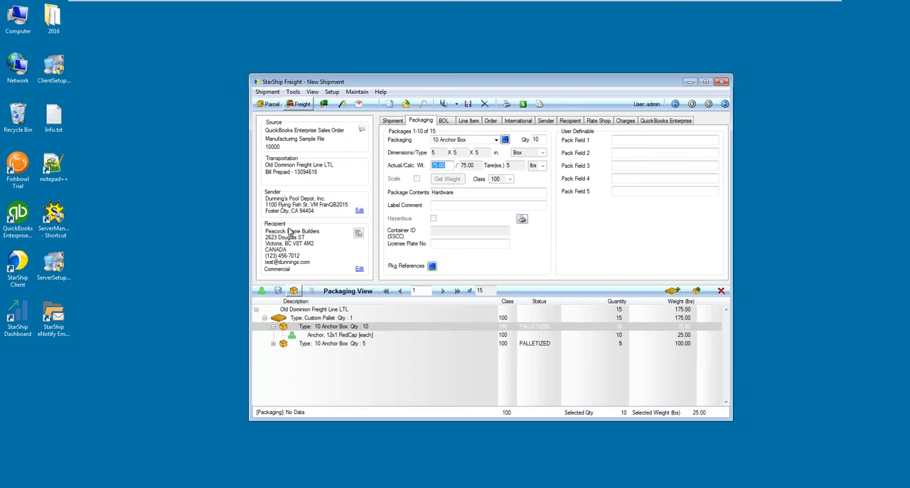
pyautogui.moveTo(295, 235)
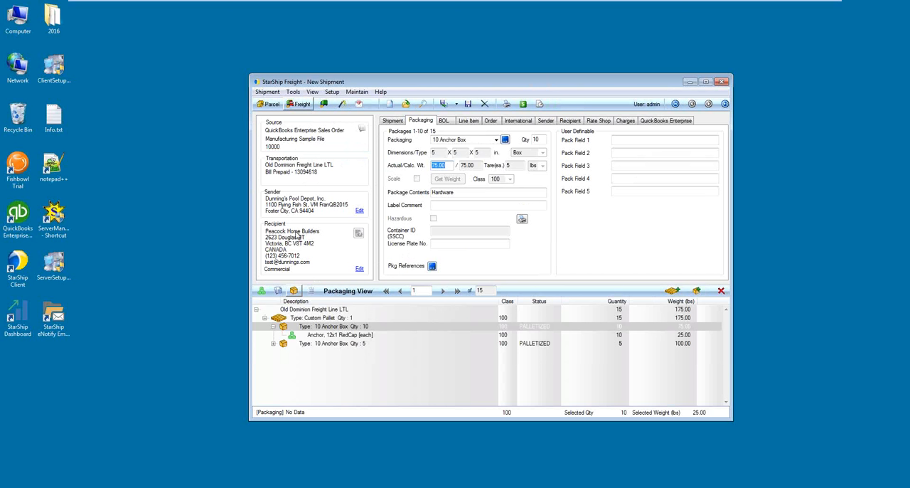
pyautogui.moveTo(320, 263)
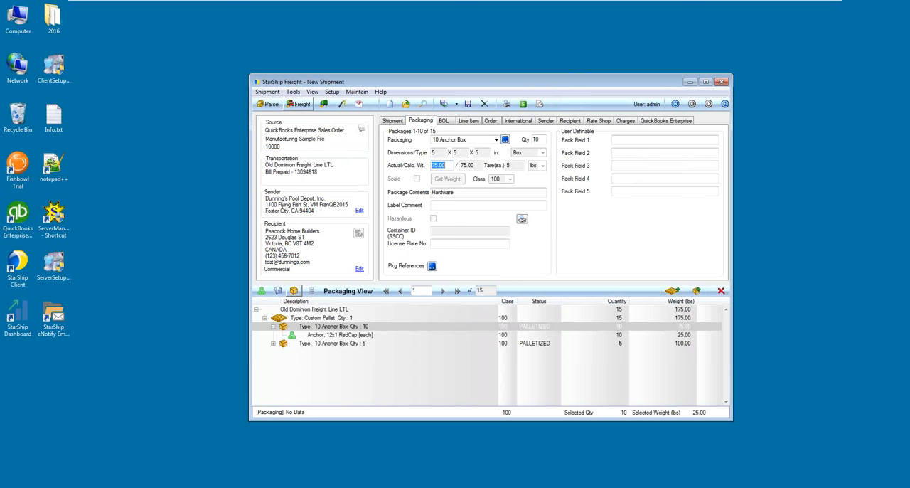
pyautogui.moveTo(352, 309)
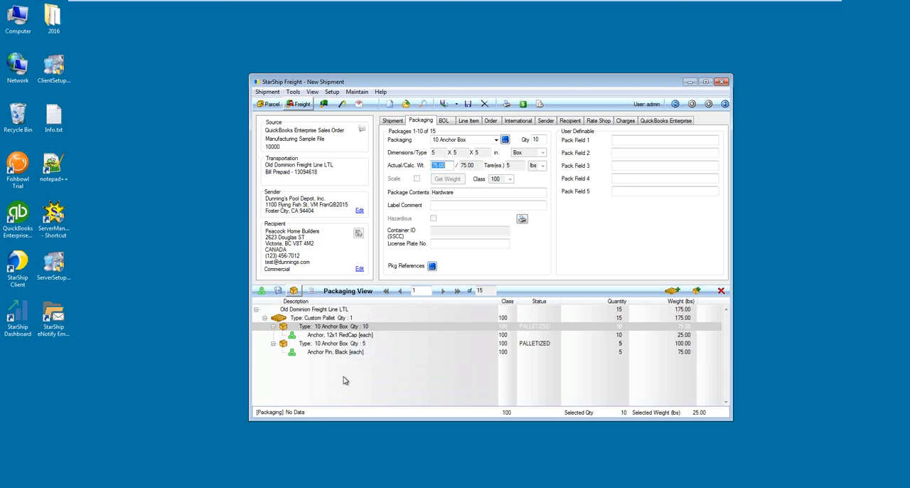
pyautogui.moveTo(349, 381)
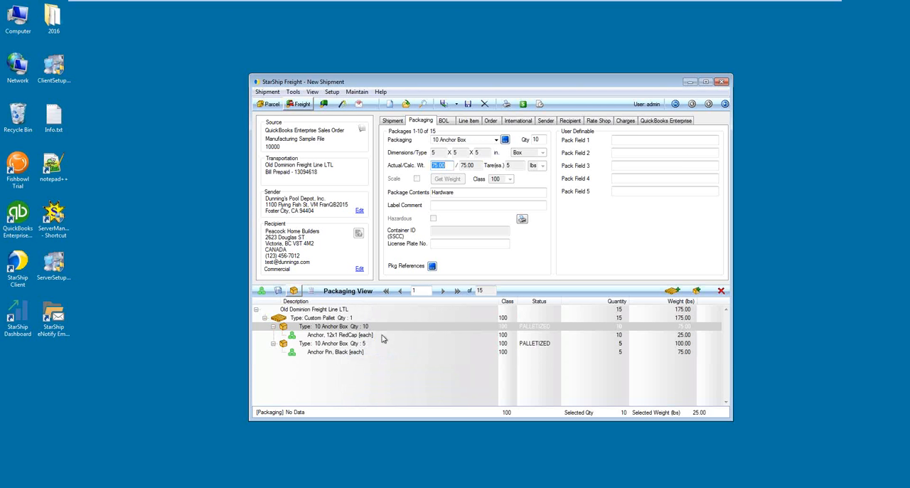
pyautogui.moveTo(372, 374)
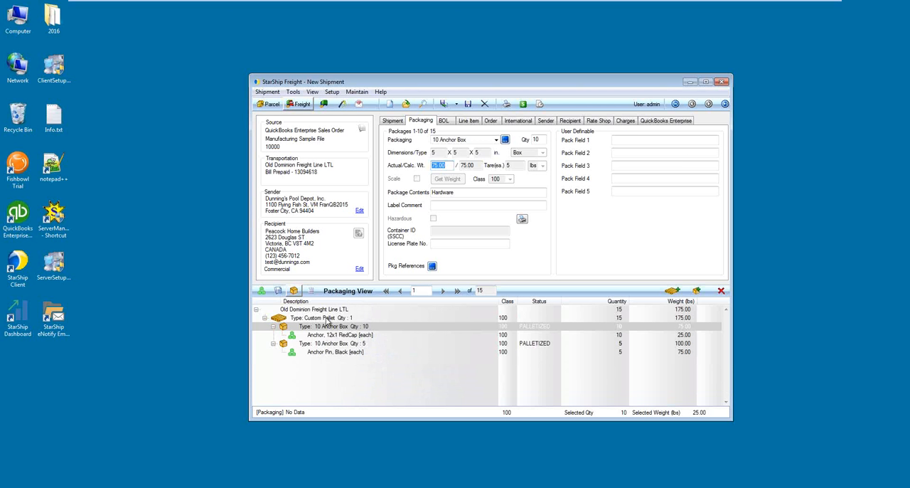
pyautogui.moveTo(586, 313)
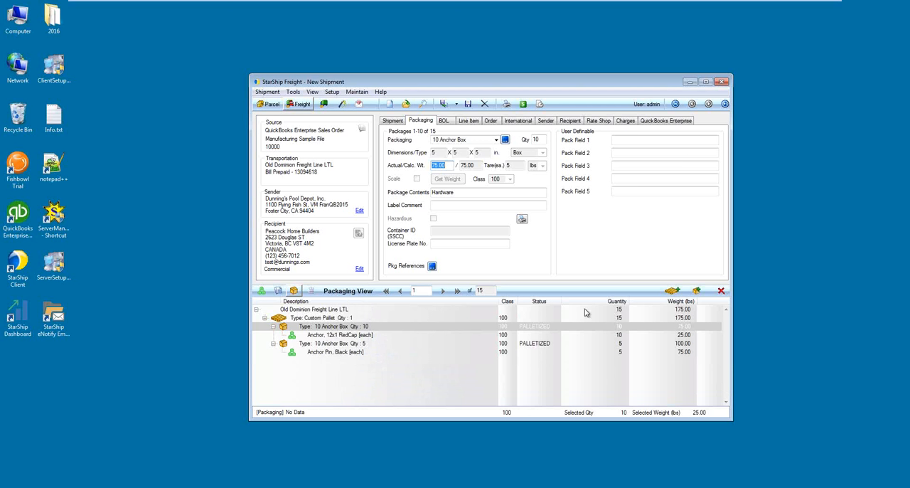
pyautogui.moveTo(672, 291)
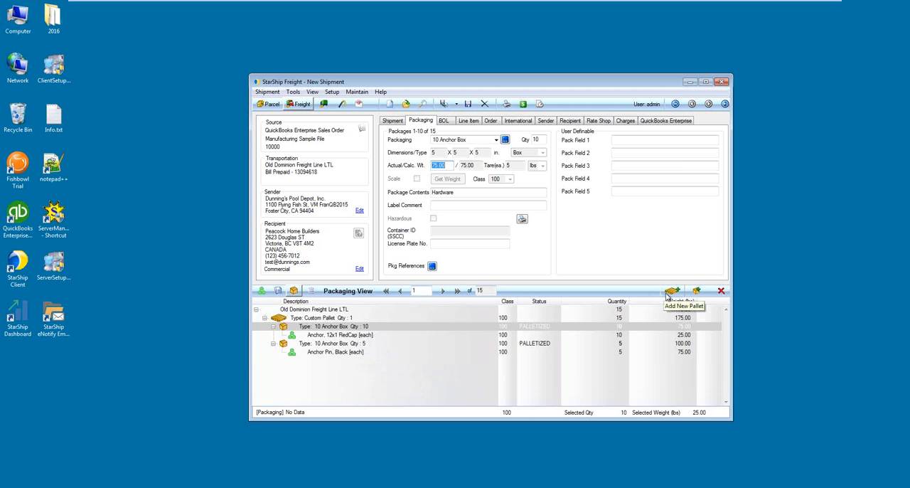
pyautogui.moveTo(696, 290)
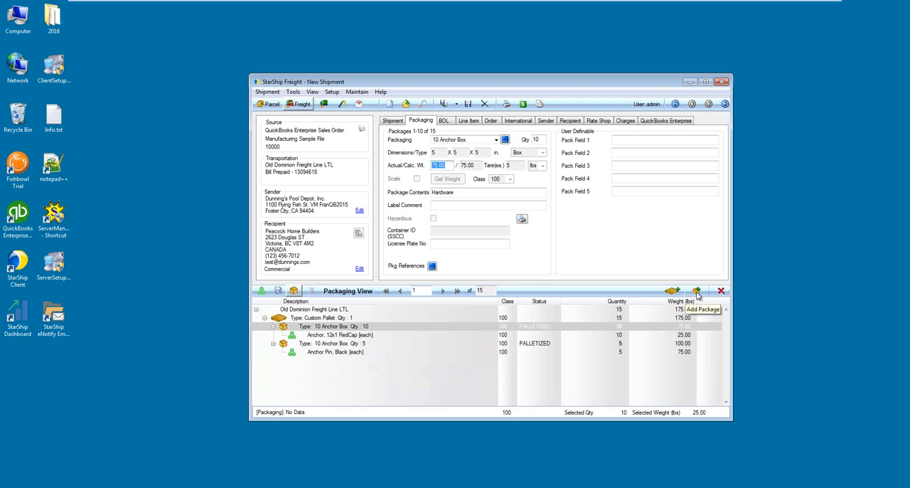
pyautogui.moveTo(721, 292)
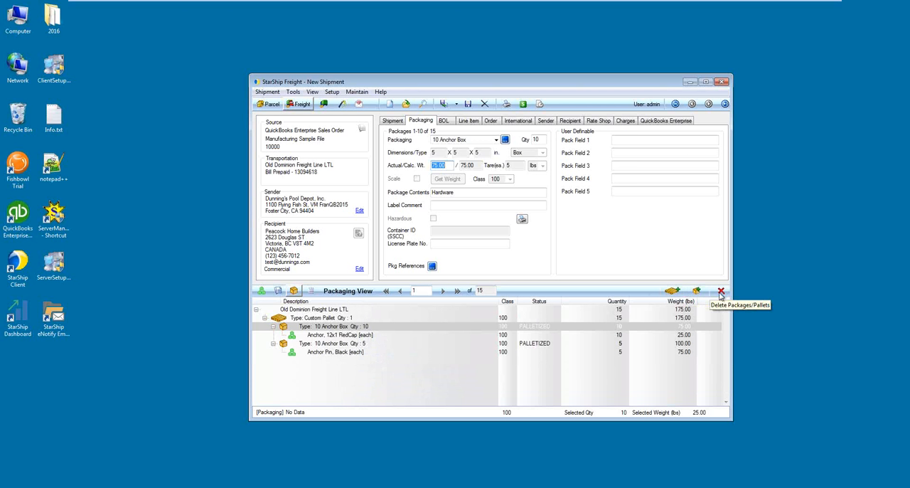
pyautogui.moveTo(381, 340)
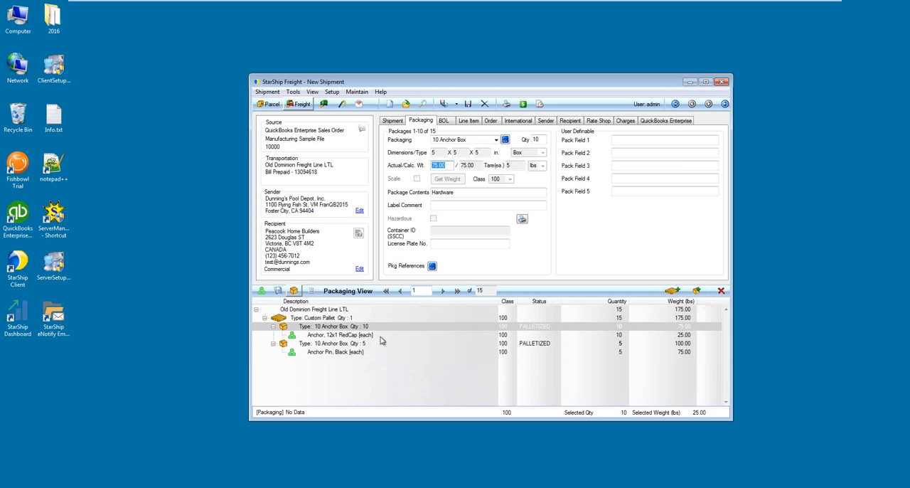
pyautogui.moveTo(359, 342)
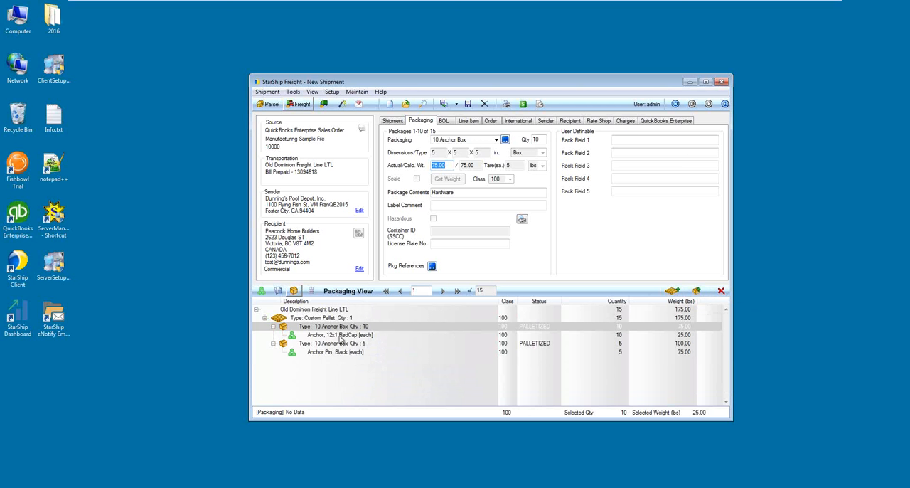
pyautogui.moveTo(343, 352)
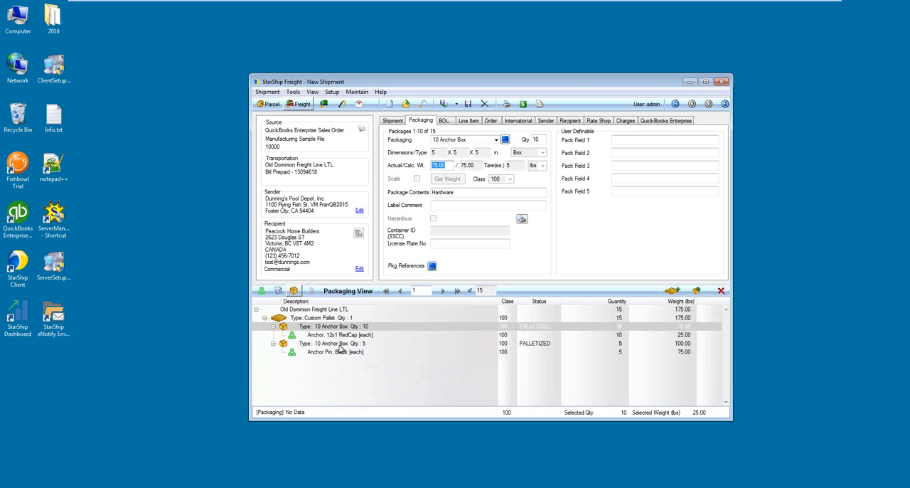
pyautogui.moveTo(344, 349)
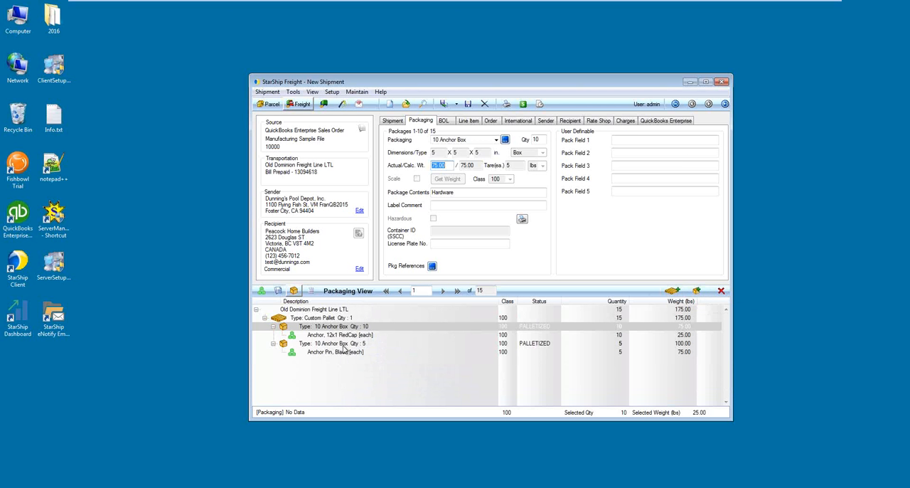
pyautogui.moveTo(343, 359)
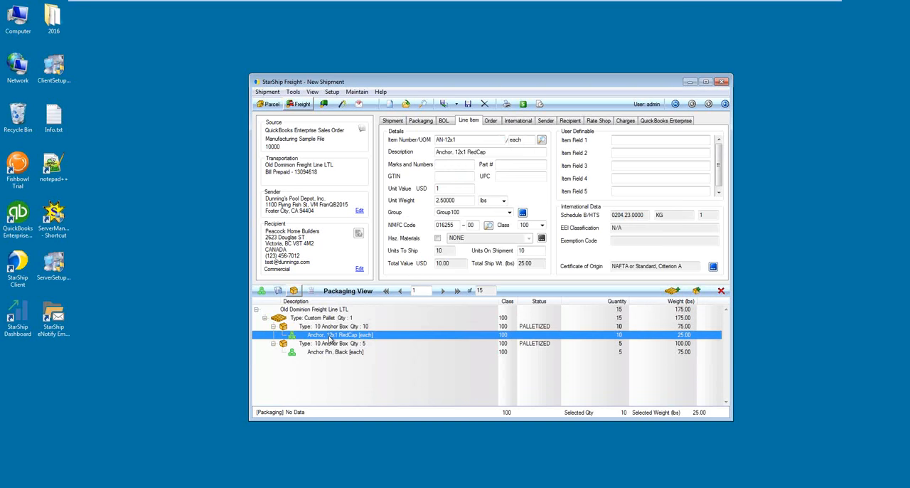
pyautogui.moveTo(474, 128)
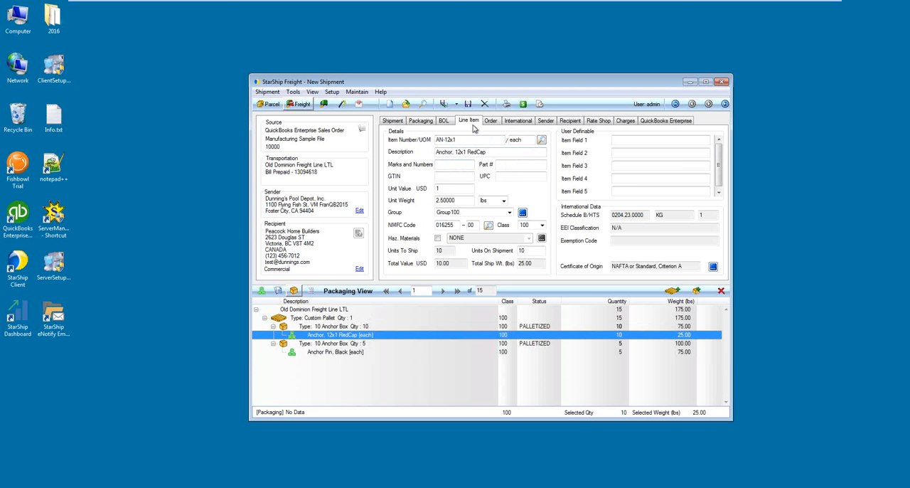
pyautogui.moveTo(411, 150)
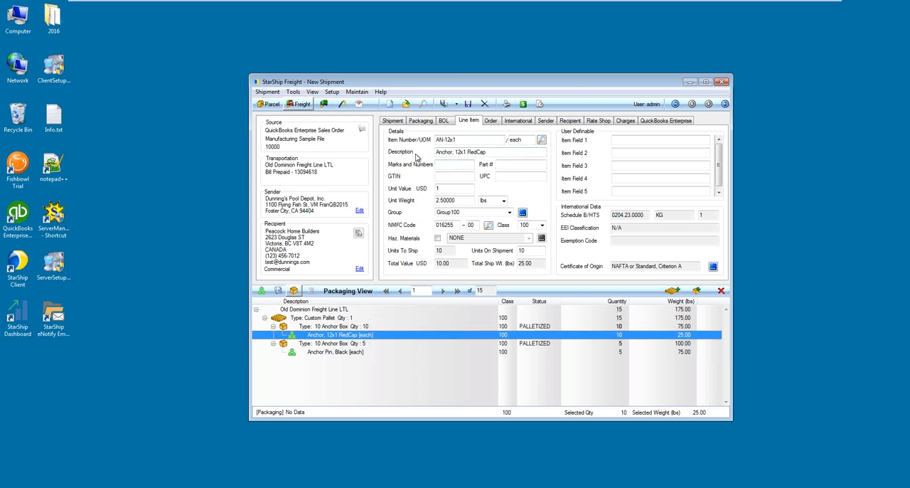
pyautogui.moveTo(418, 178)
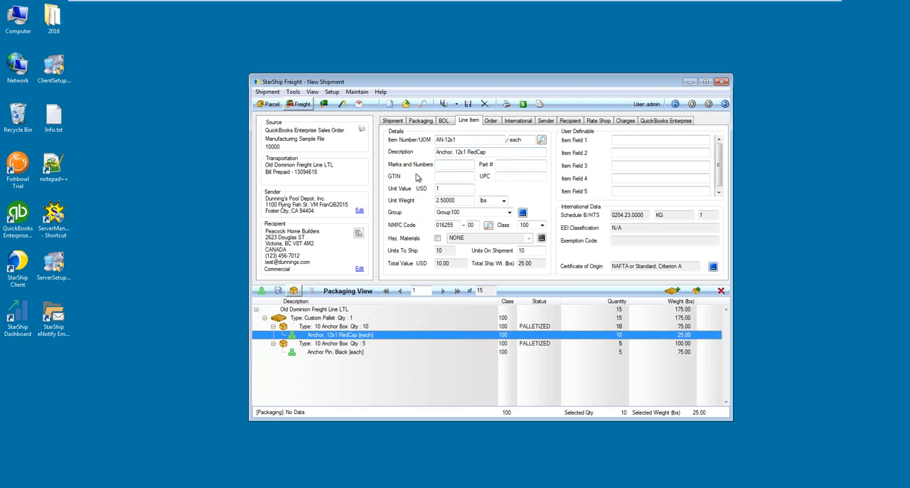
pyautogui.moveTo(412, 196)
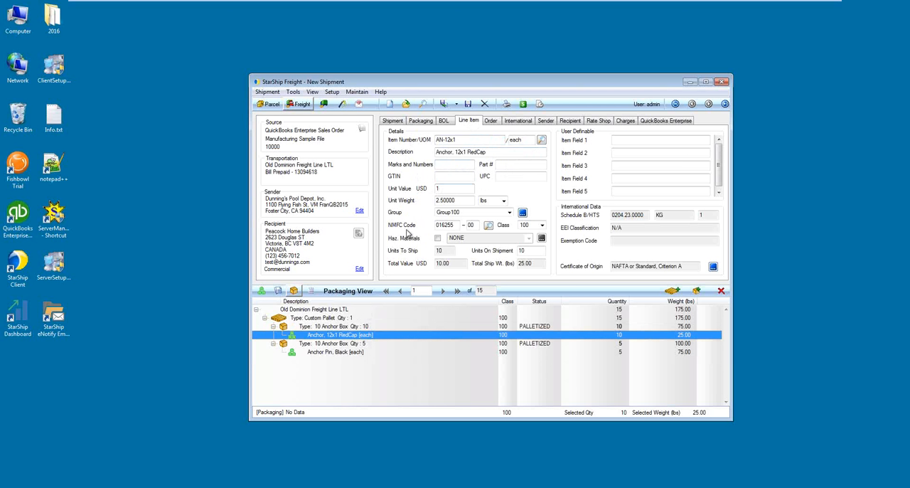
pyautogui.moveTo(505, 233)
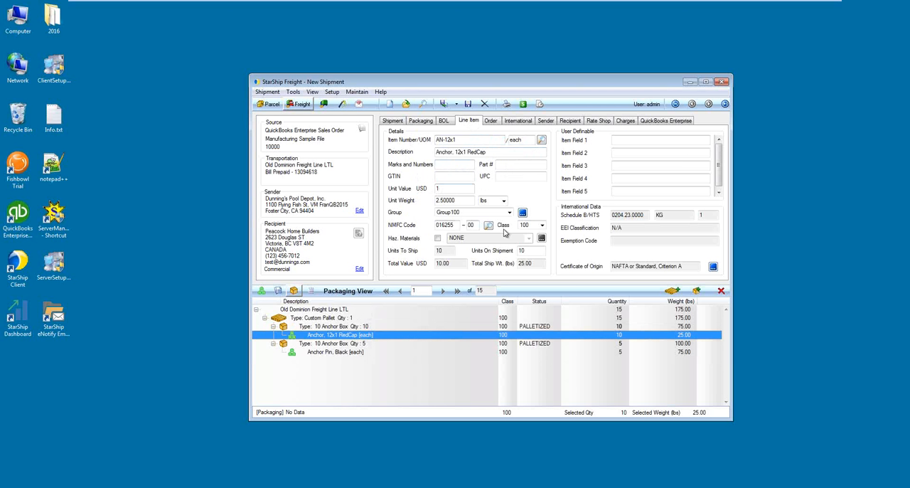
pyautogui.moveTo(508, 232)
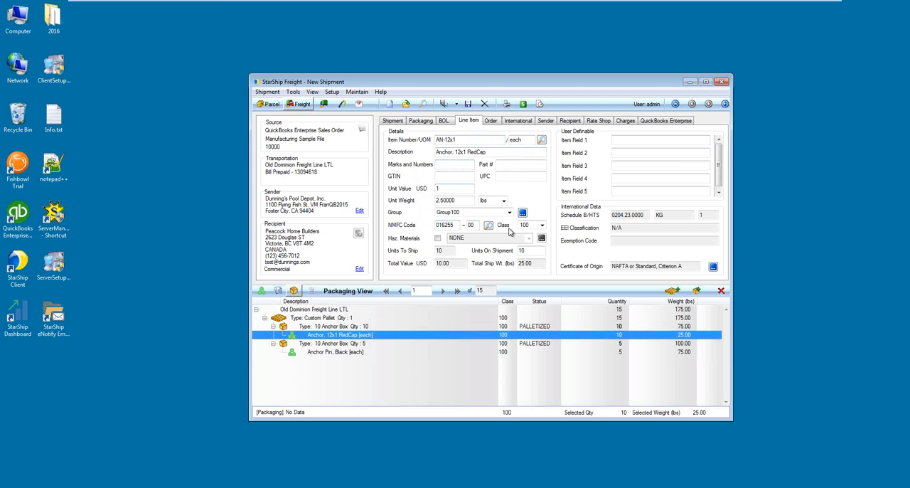
pyautogui.moveTo(589, 223)
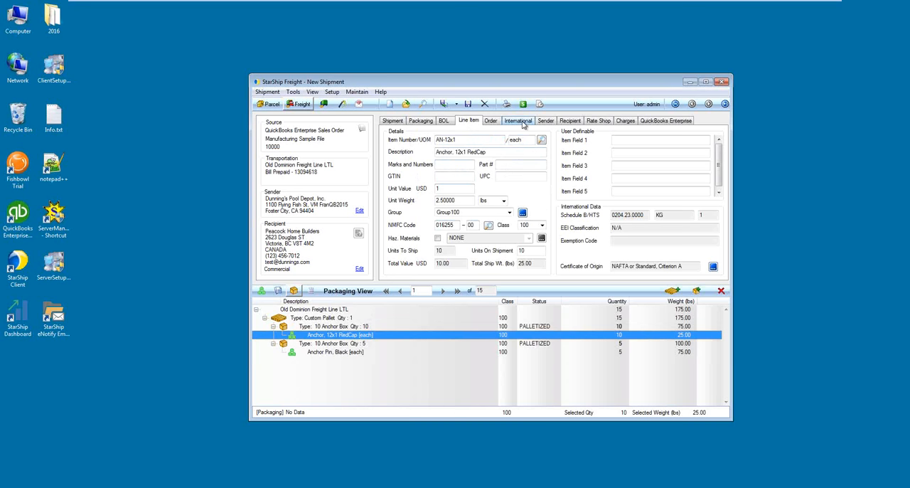
# Step: Show the International tab with sale export reason, DDP terms and NO EEI 30.36 exemption
pyautogui.click(519, 120)
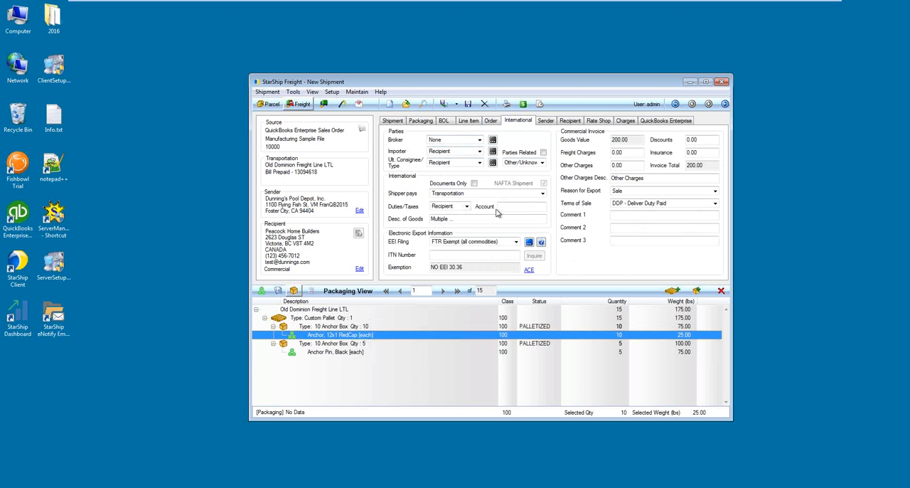
pyautogui.moveTo(484, 216)
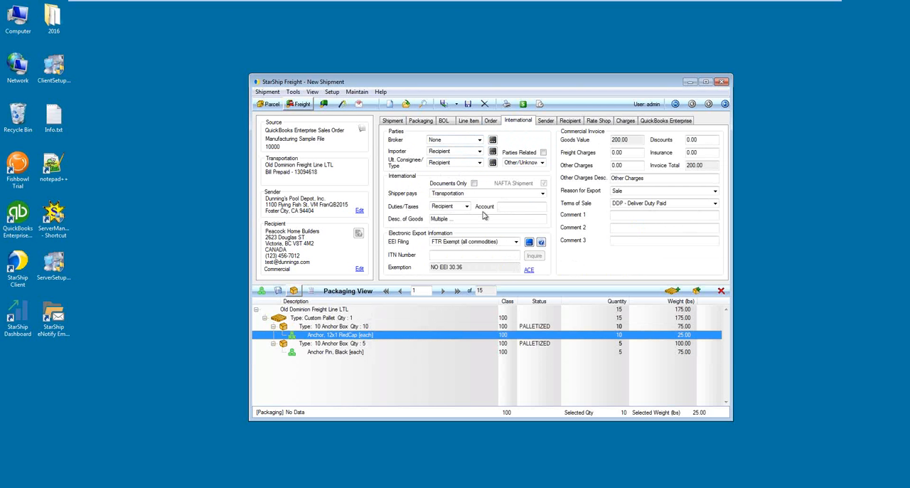
pyautogui.moveTo(581, 149)
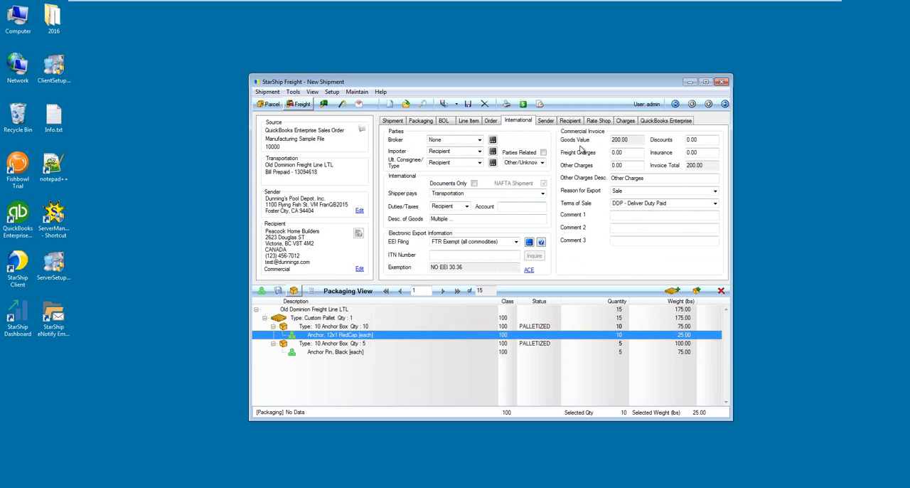
pyautogui.moveTo(594, 136)
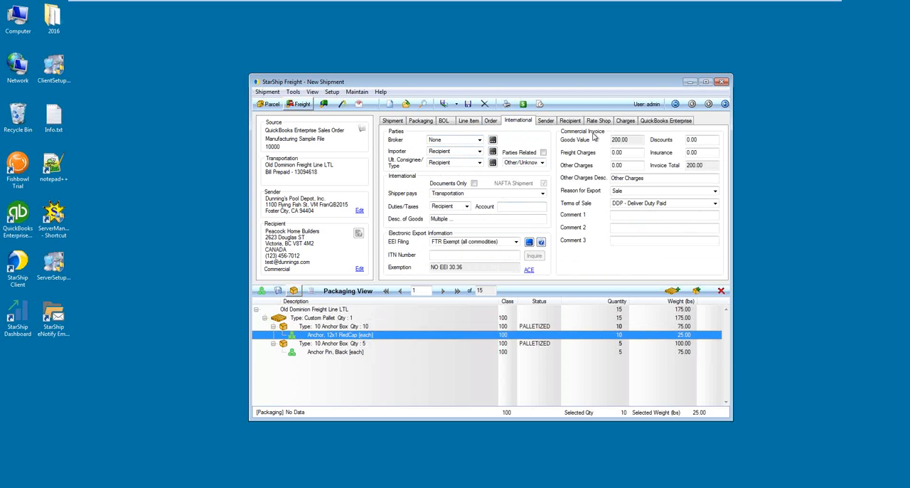
pyautogui.moveTo(672, 174)
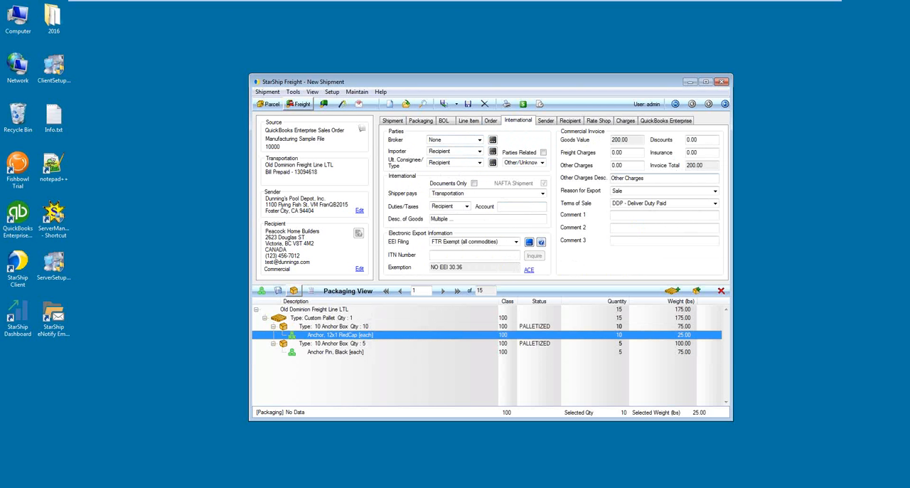
pyautogui.moveTo(861, 318)
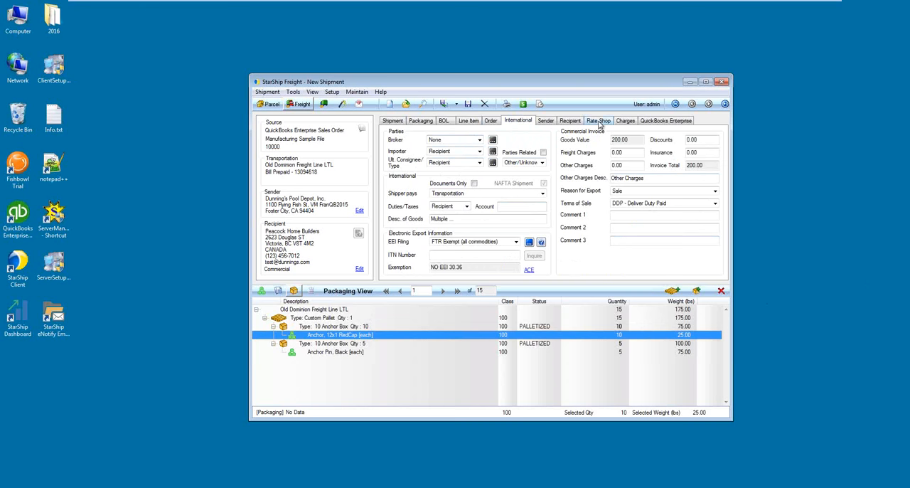
# Step: Request rate quotes from all carriers with Shop All on the Rate Shop tab
pyautogui.click(598, 120)
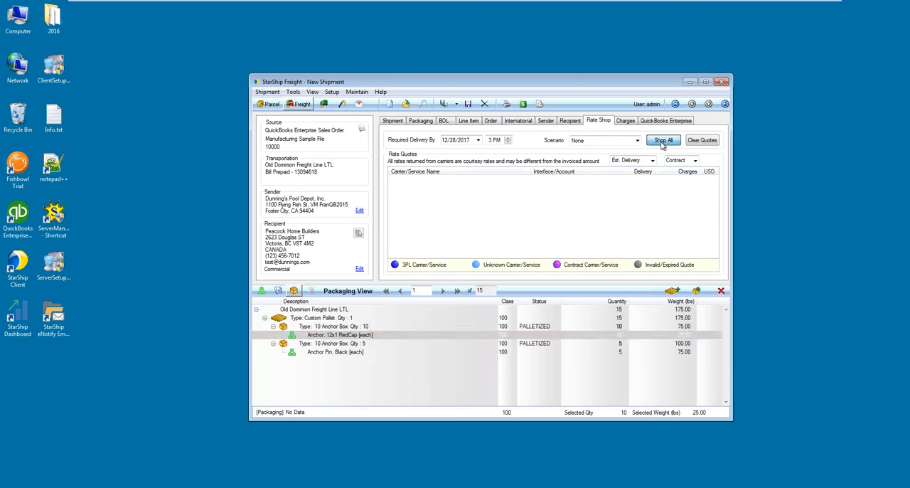
pyautogui.click(662, 140)
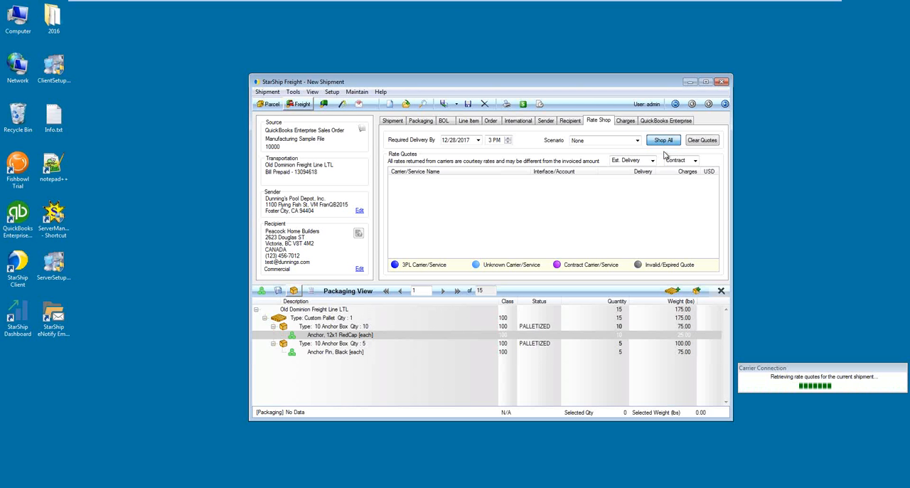
# Step: Sort the returned quotes by charge, putting UPS Standard to Canada at $255.80 first
pyautogui.click(663, 140)
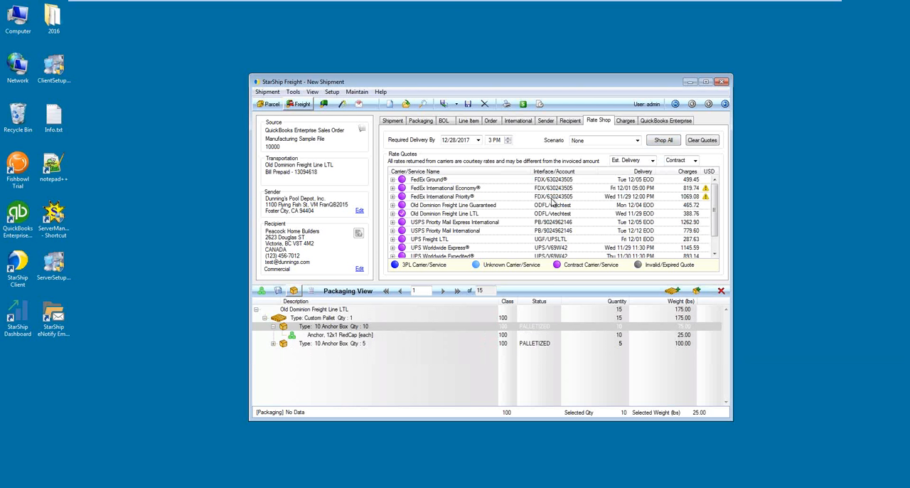
pyautogui.moveTo(541, 221)
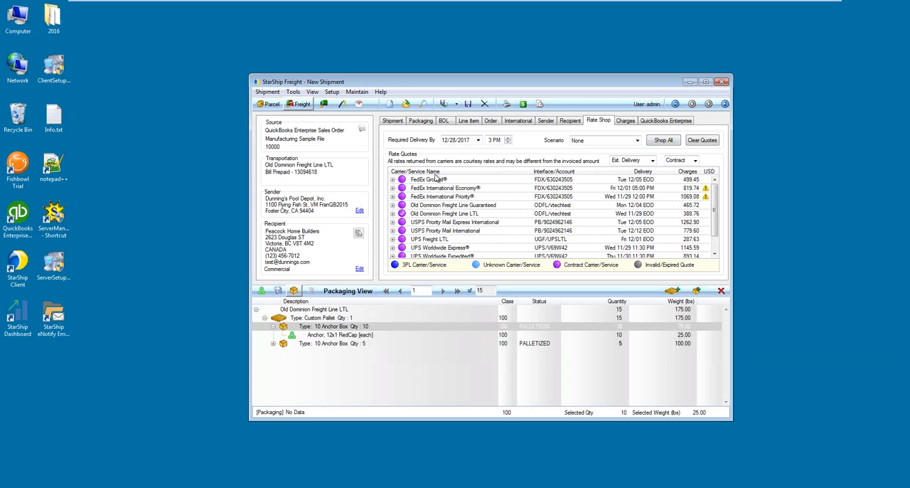
pyautogui.moveTo(622, 178)
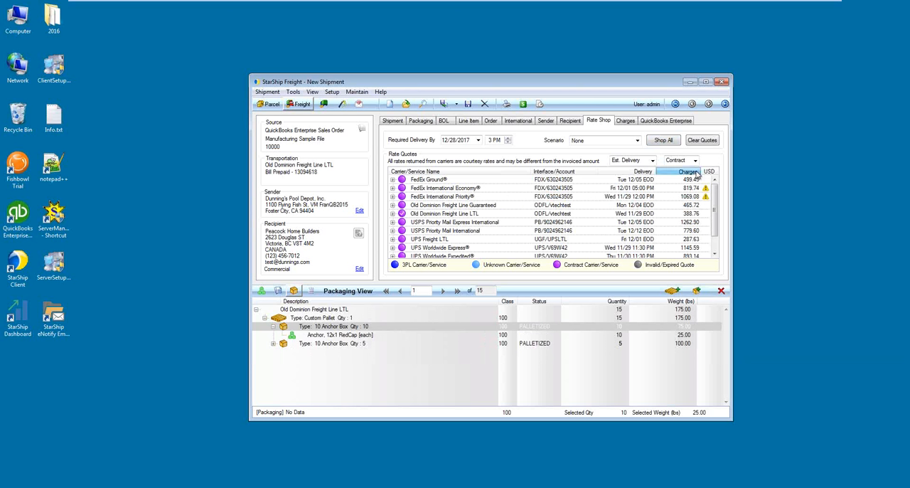
pyautogui.click(679, 172)
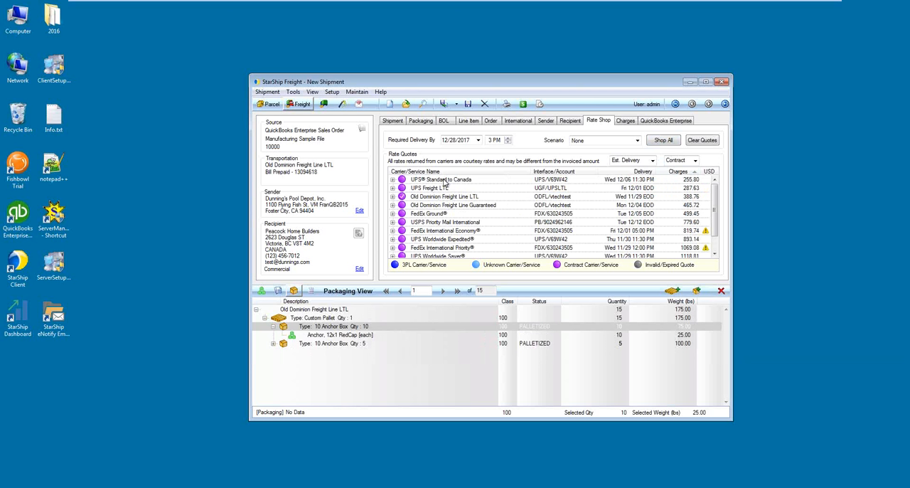
pyautogui.moveTo(345, 178)
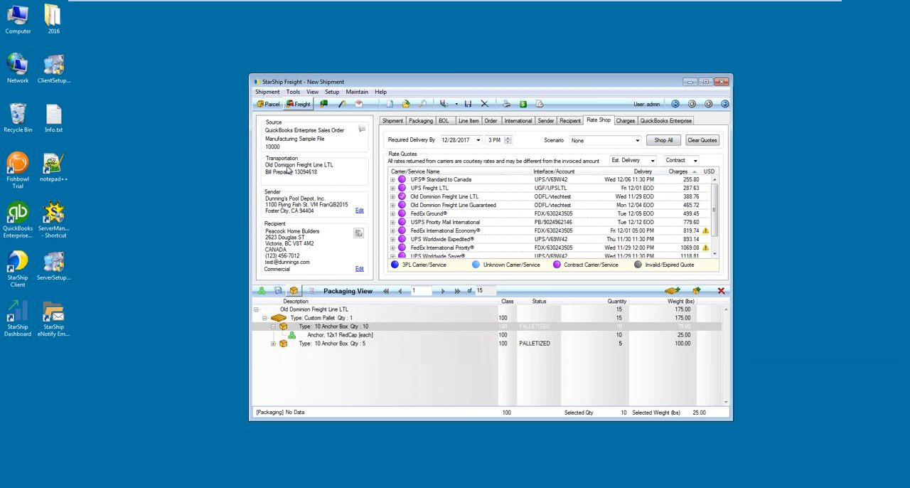
pyautogui.moveTo(487, 189)
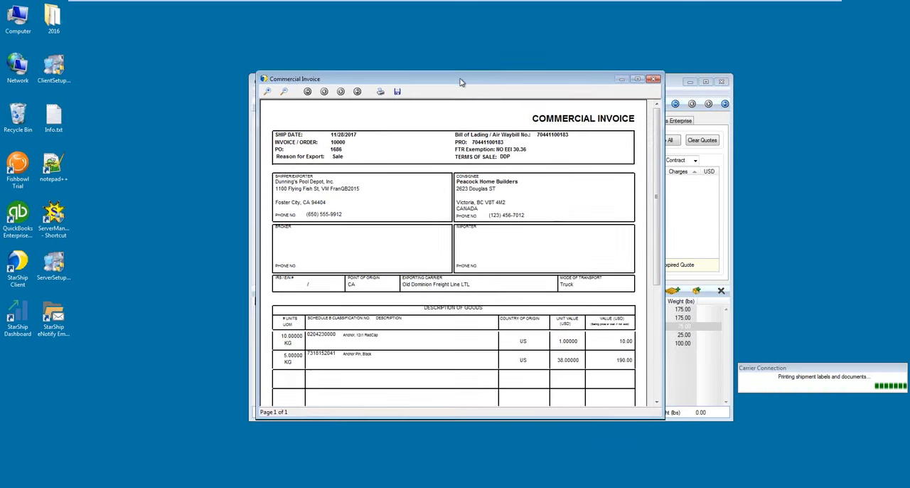
# Step: Move the $200 commercial invoice preview into full view and scroll through it
pyautogui.moveTo(460, 78); pyautogui.dragTo(478, 27)
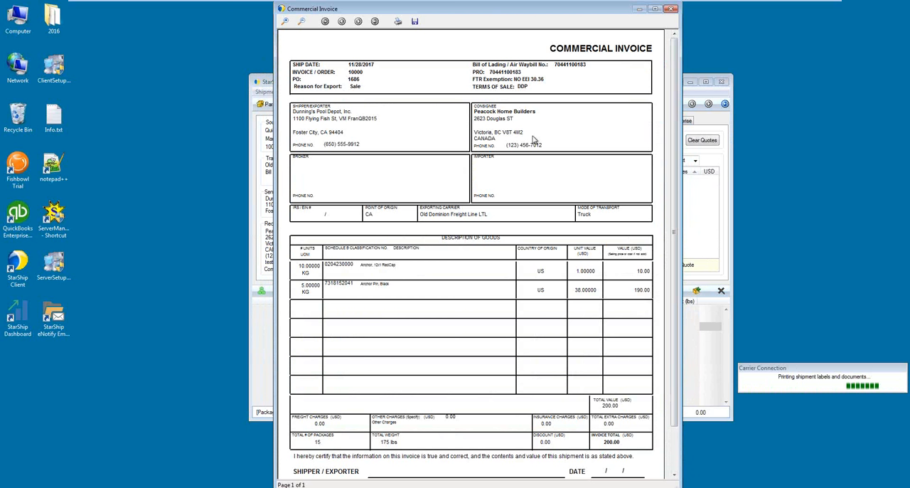
pyautogui.moveTo(460, 147)
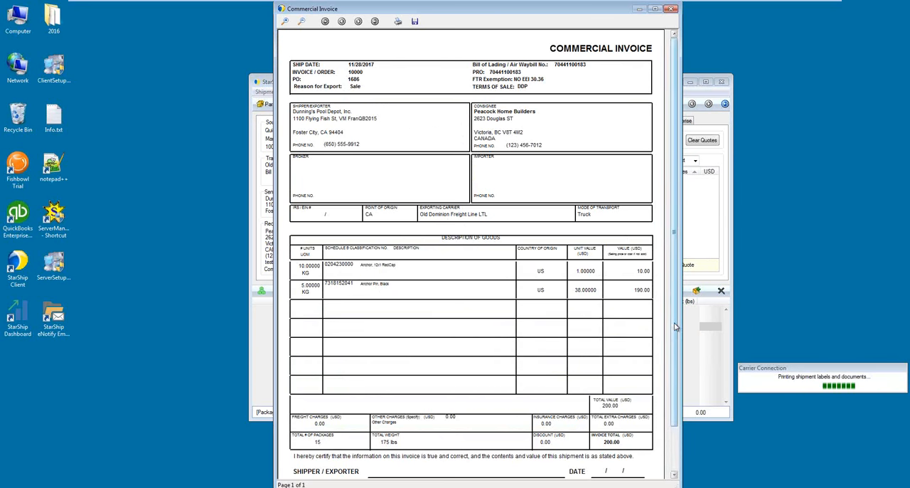
pyautogui.scroll(-3)
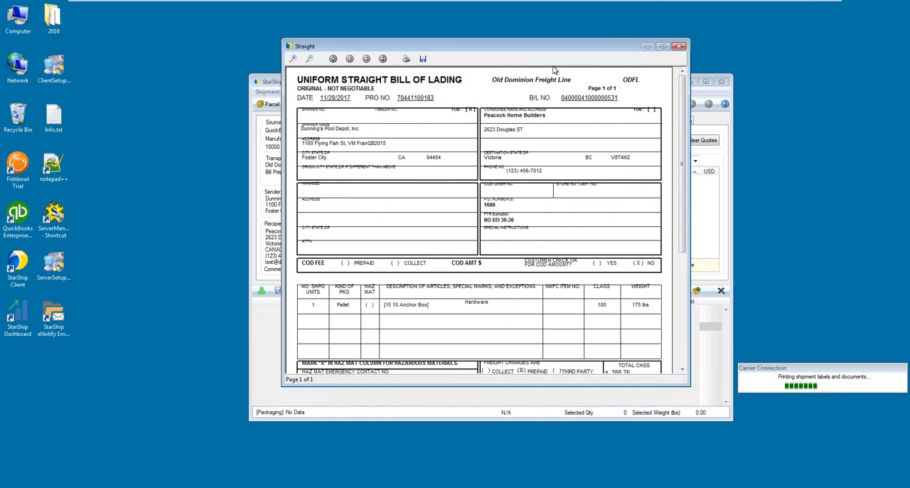
pyautogui.moveTo(471, 185)
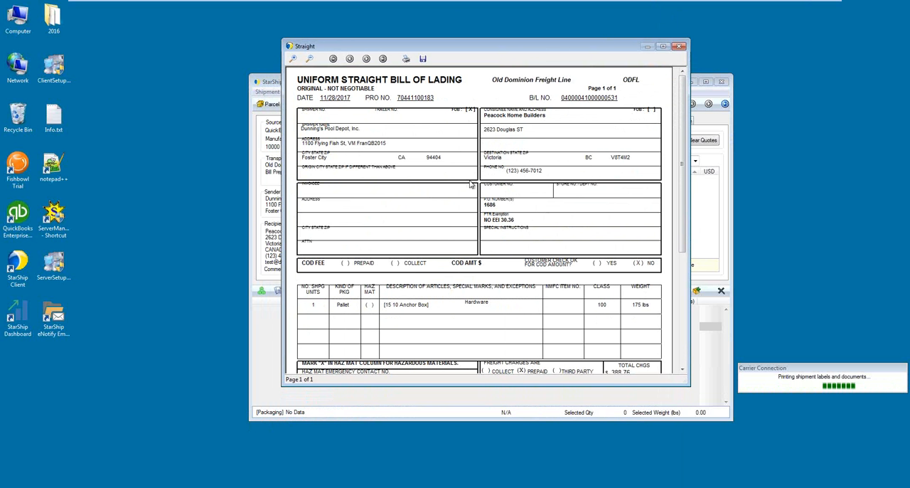
pyautogui.moveTo(478, 206)
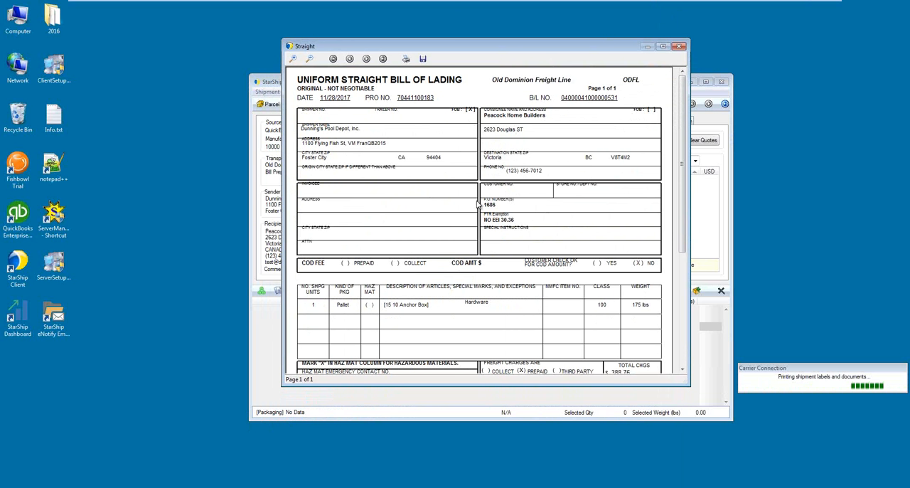
pyautogui.moveTo(479, 204)
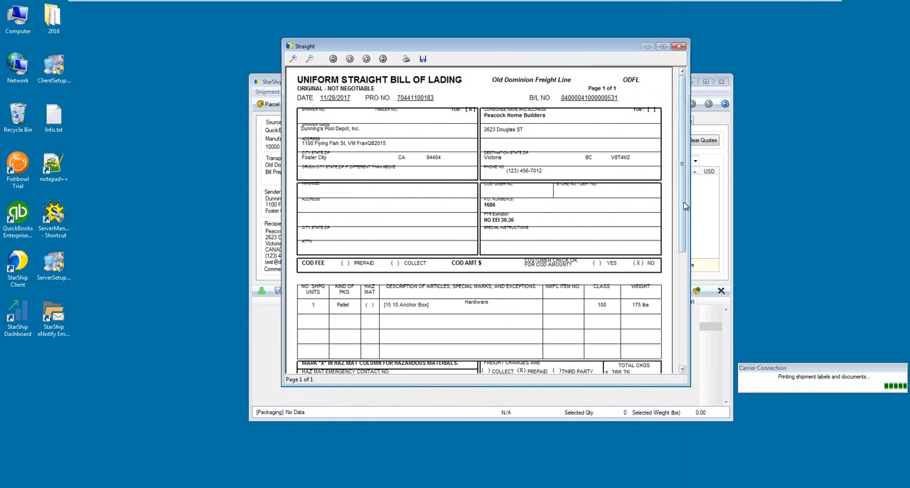
# Step: Scroll the bill of lading preview down to the 175-lb pallet and $388.76 total
pyautogui.scroll(-3)
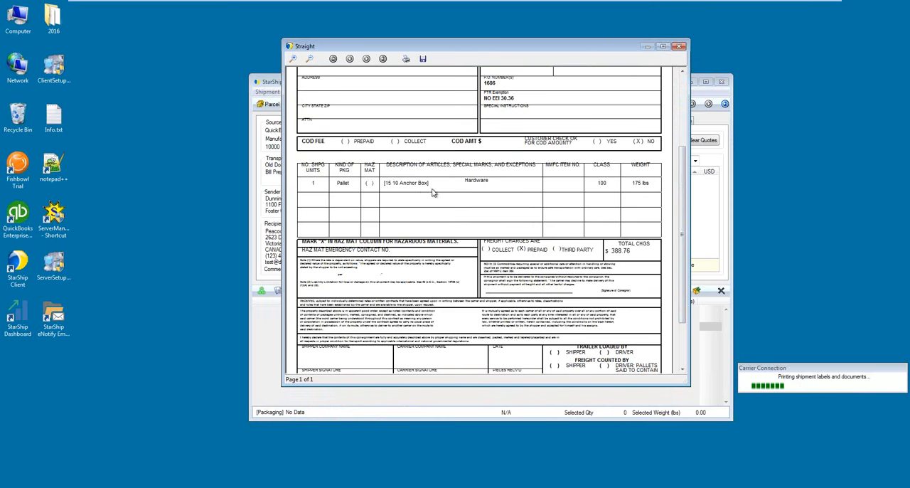
pyautogui.moveTo(521, 197)
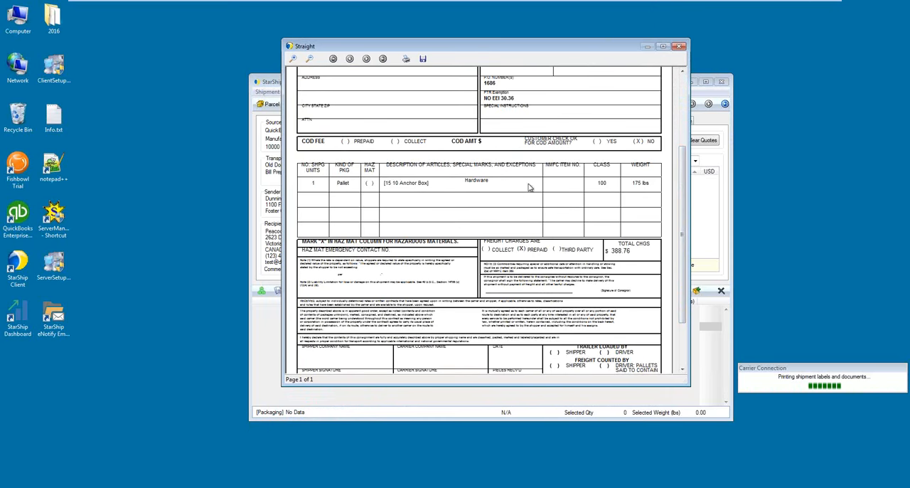
pyautogui.moveTo(534, 194)
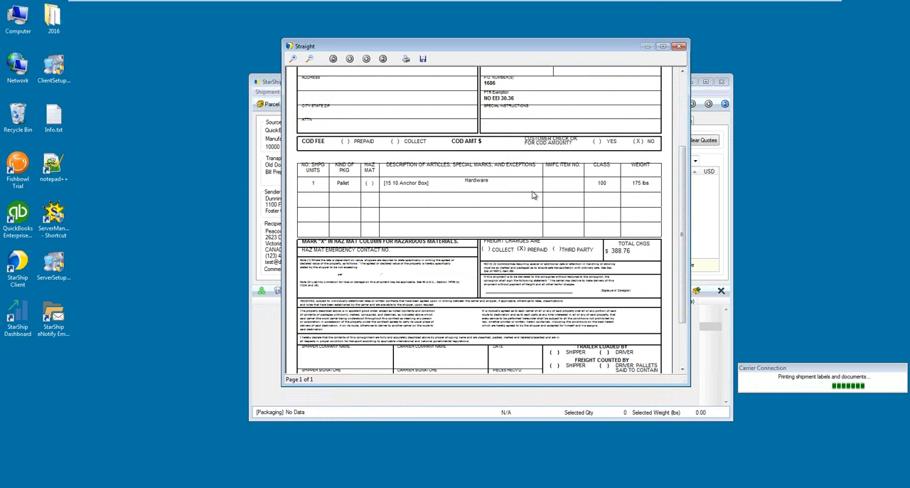
pyautogui.moveTo(506, 191)
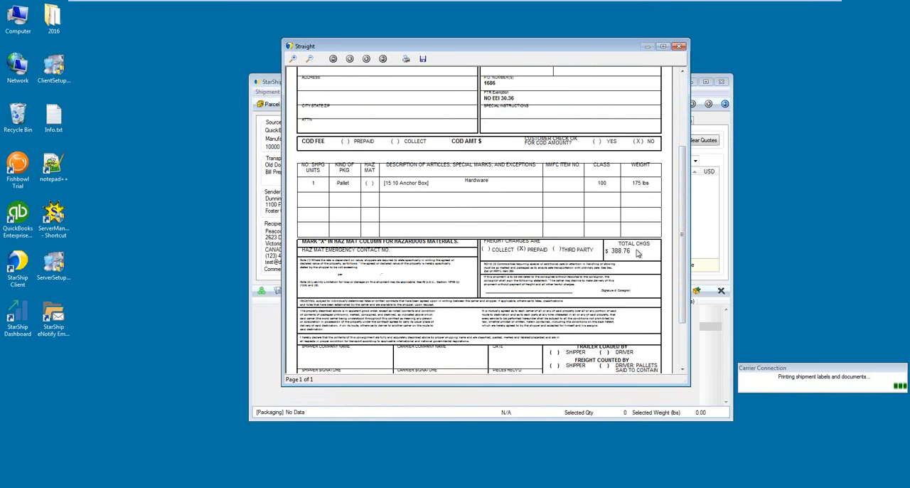
pyautogui.scroll(-3)
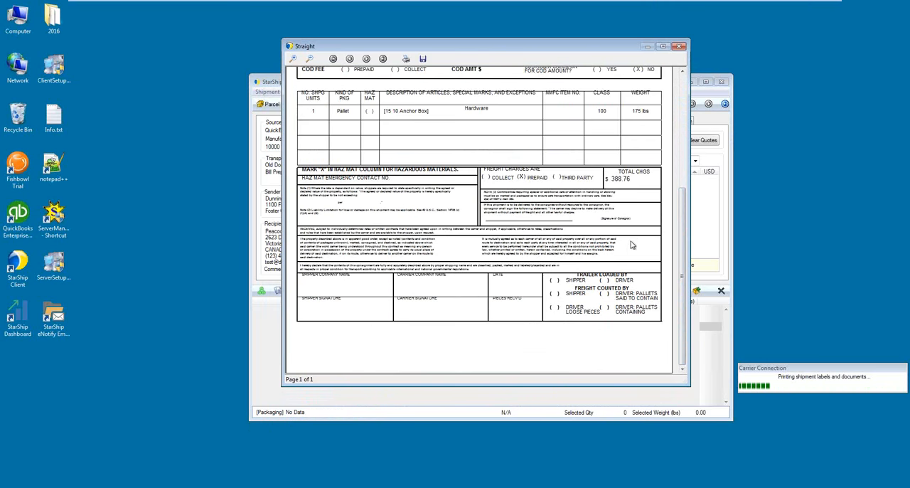
pyautogui.moveTo(675, 193)
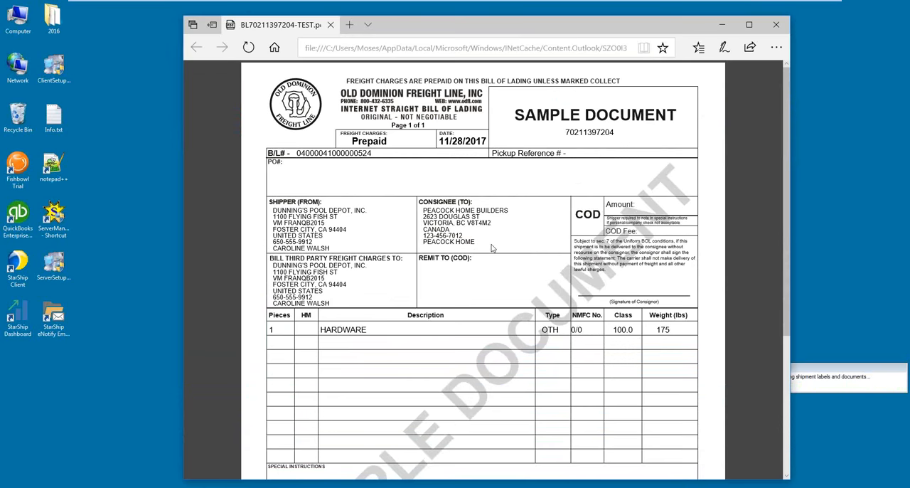
# Step: Scroll through the Old Dominion bill of lading PDF in Edge
pyautogui.scroll(-3)
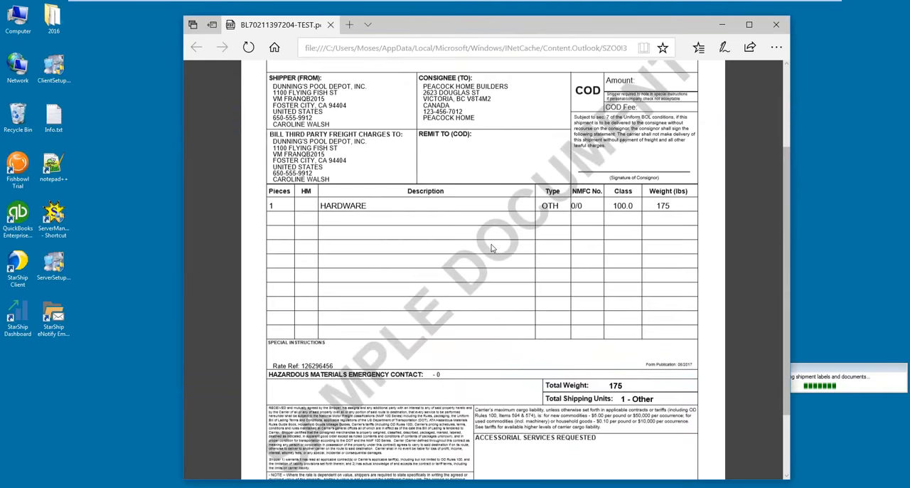
pyautogui.scroll(-3)
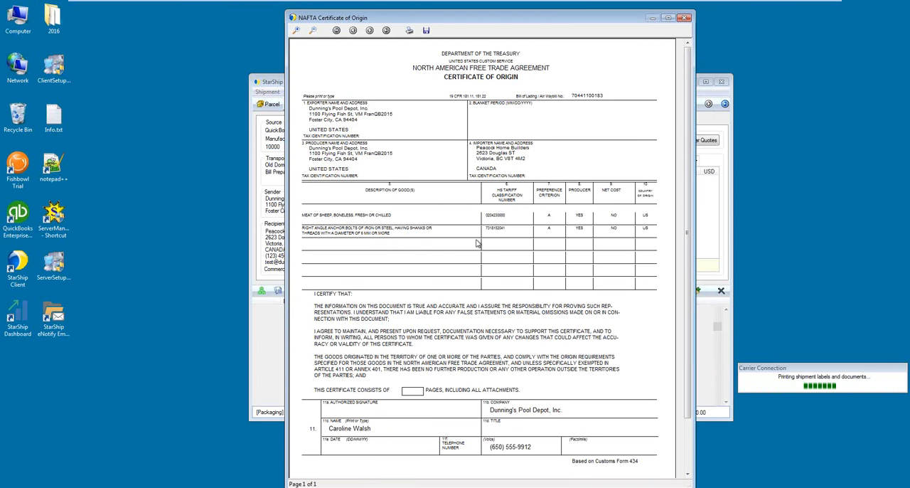
pyautogui.moveTo(686, 204)
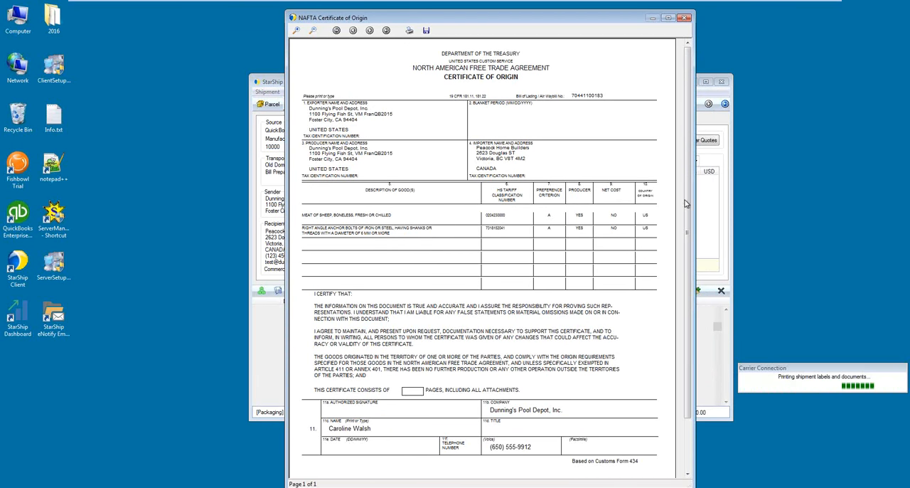
# Step: Scroll the NAFTA Certificate of Origin preview, then minimize the StarShip Freight window
pyautogui.scroll(-3)
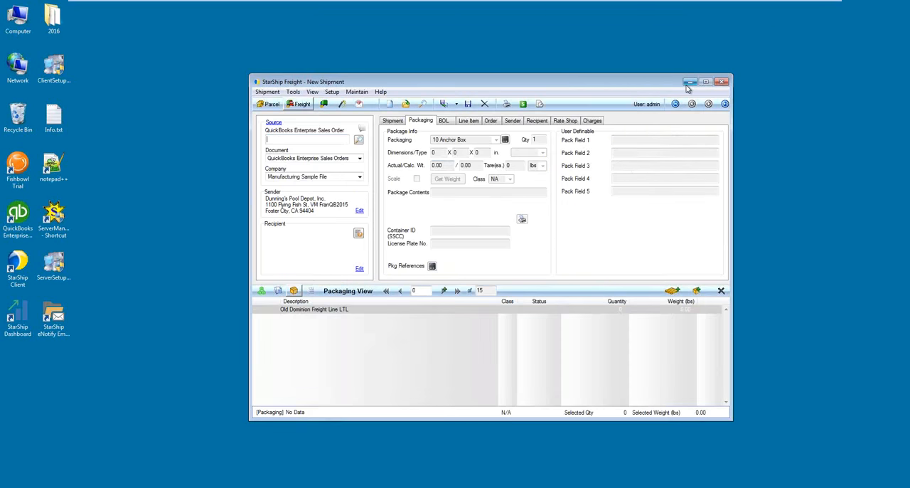
pyautogui.click(722, 81)
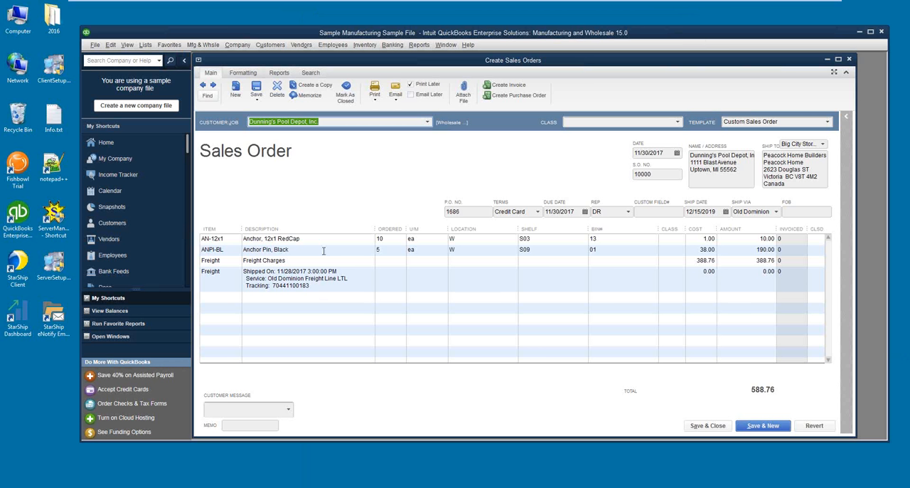
pyautogui.moveTo(435, 267)
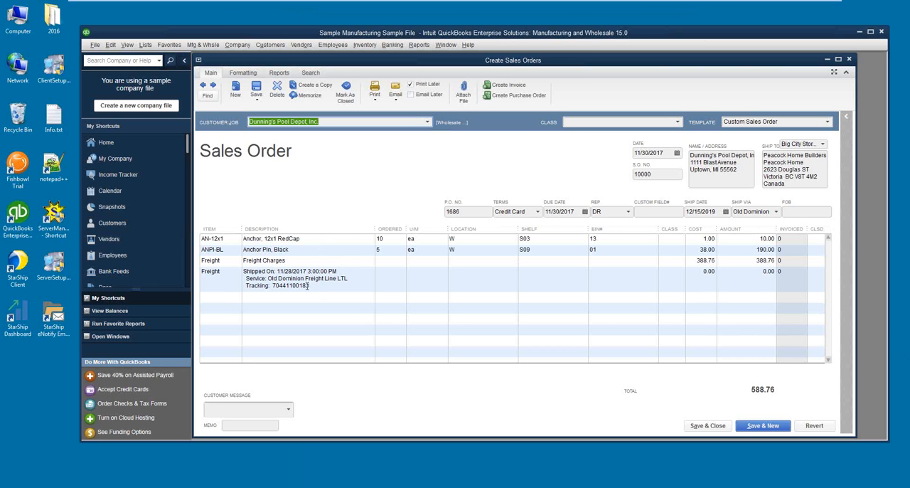
pyautogui.moveTo(315, 298)
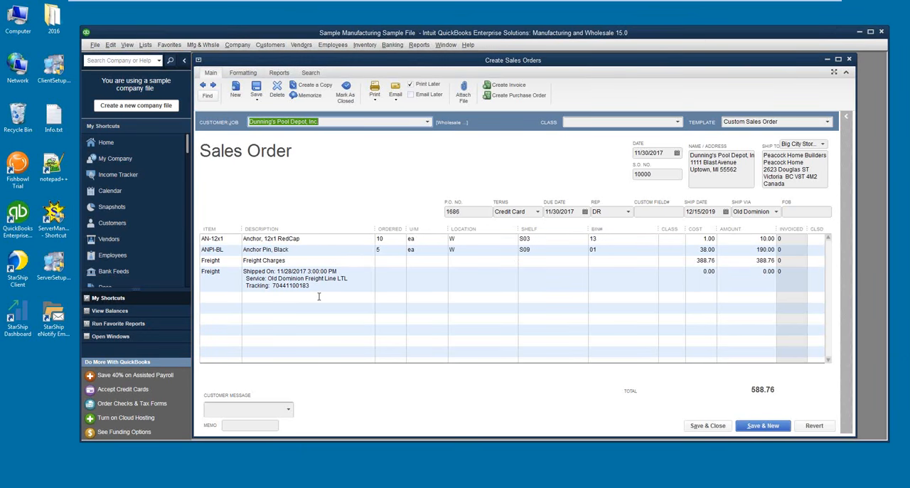
pyautogui.moveTo(320, 298)
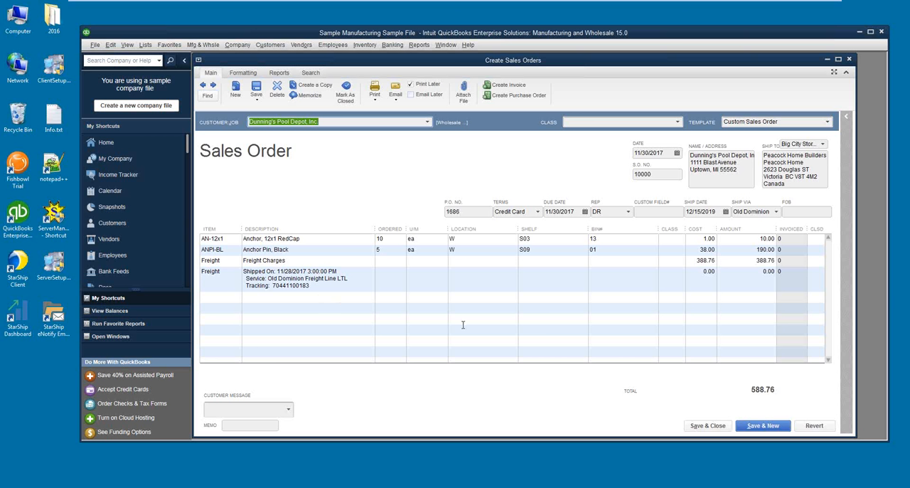
pyautogui.moveTo(433, 321)
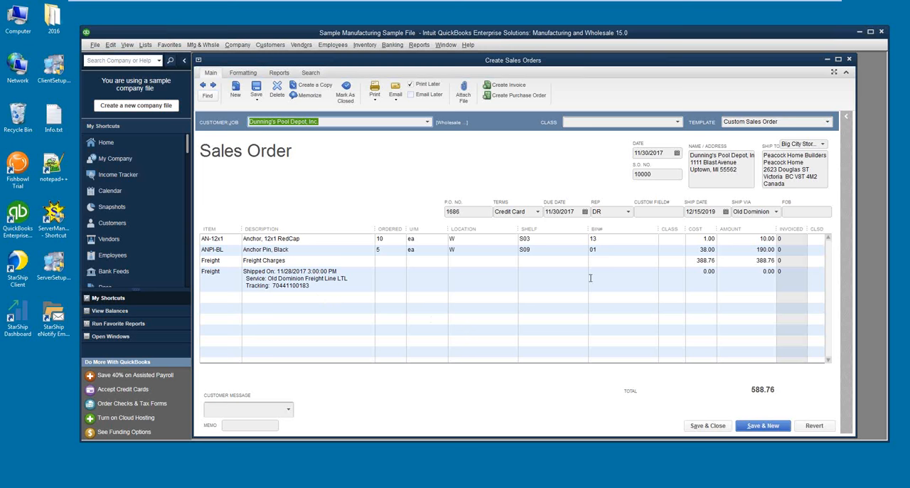
pyautogui.moveTo(859, 35)
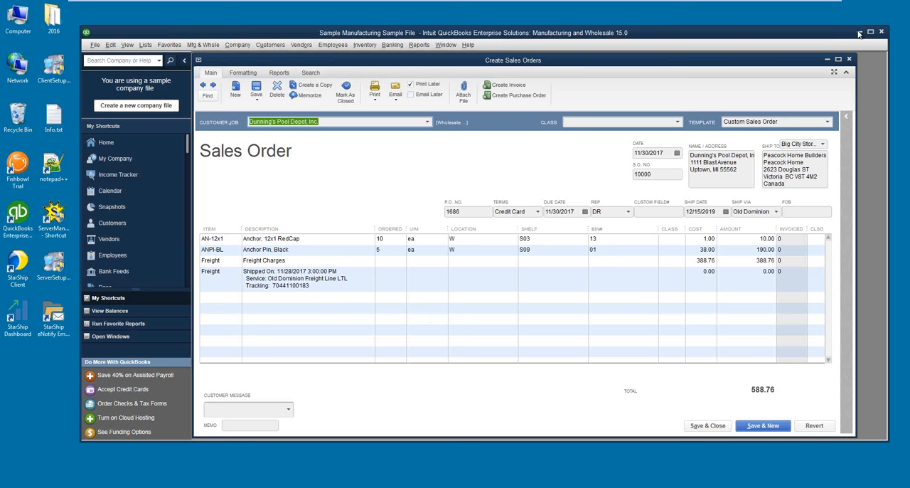
# Step: Minimize QuickBooks and bring up the Dashboard in Internet Explorer to view shipment history
pyautogui.click(881, 32)
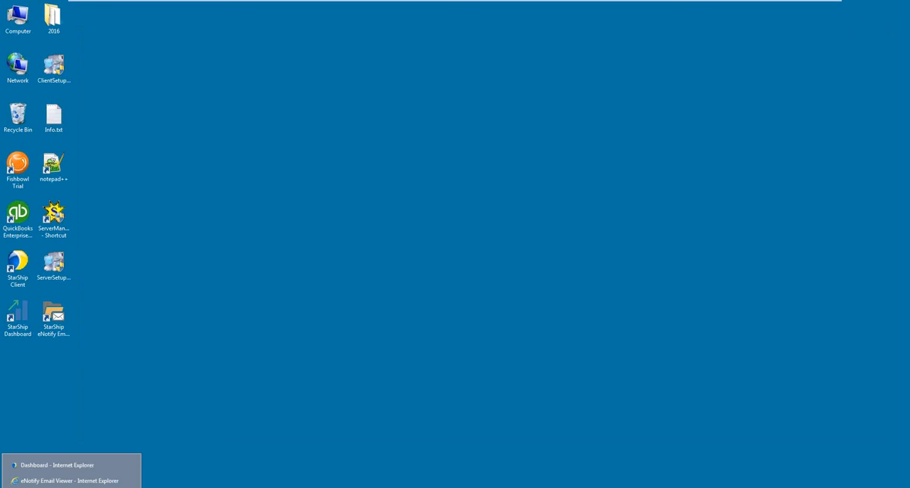
pyautogui.click(57, 464)
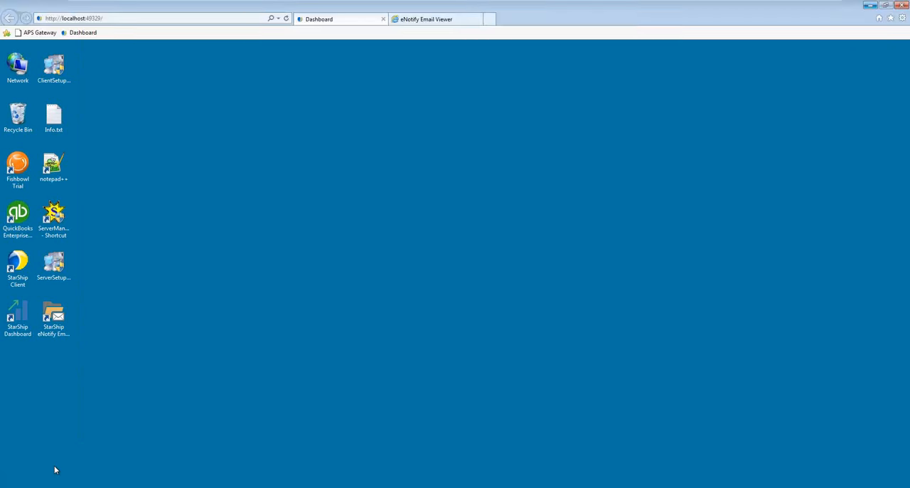
pyautogui.doubleClick(18, 316)
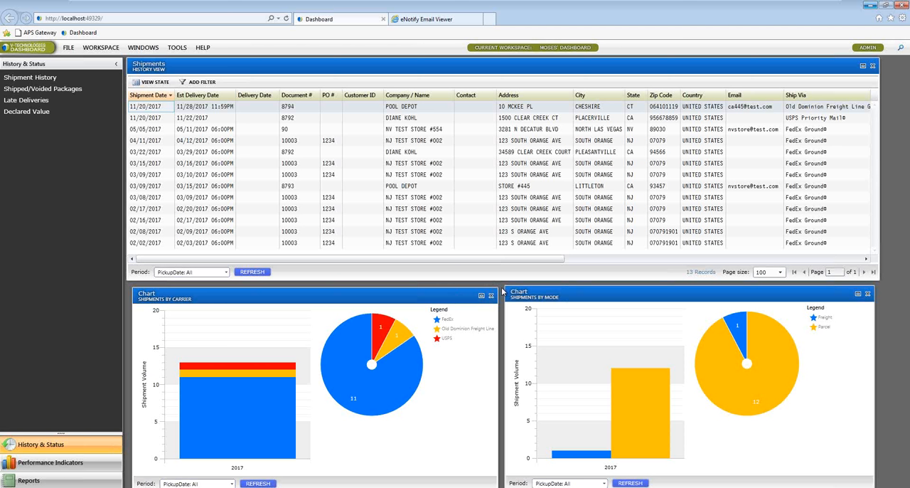
pyautogui.moveTo(503, 294)
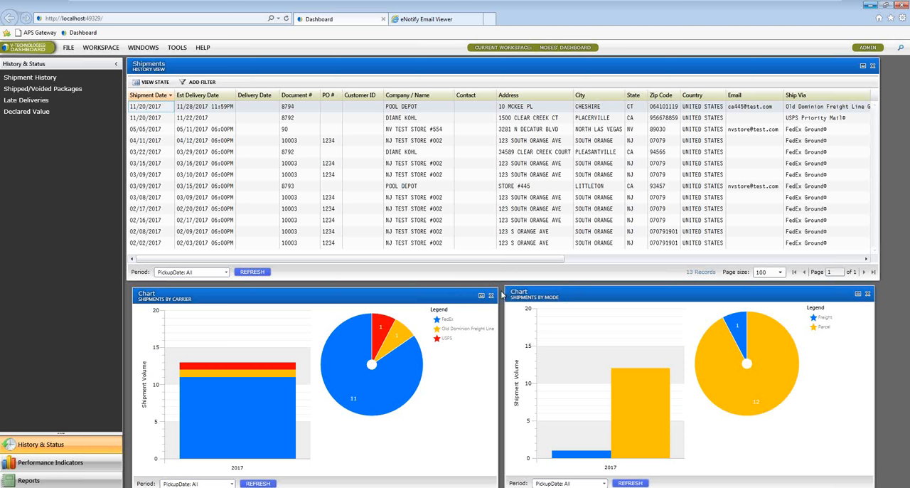
pyautogui.moveTo(503, 294)
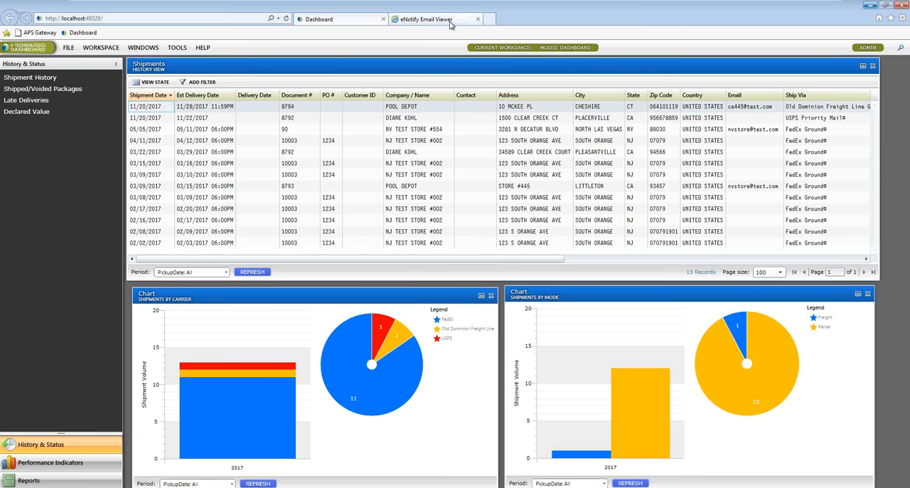
# Step: Scroll through the eNotify shipment notification email, then minimize the browser to show the desktop
pyautogui.click(426, 19)
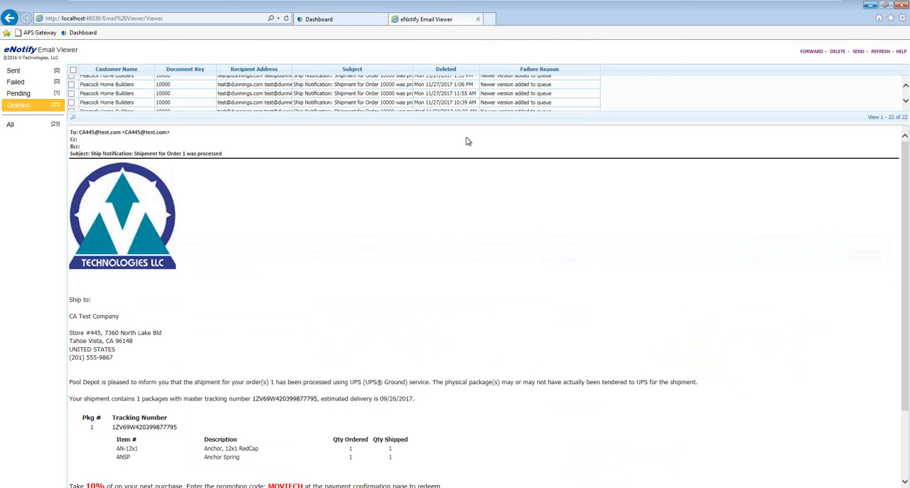
pyautogui.moveTo(404, 190)
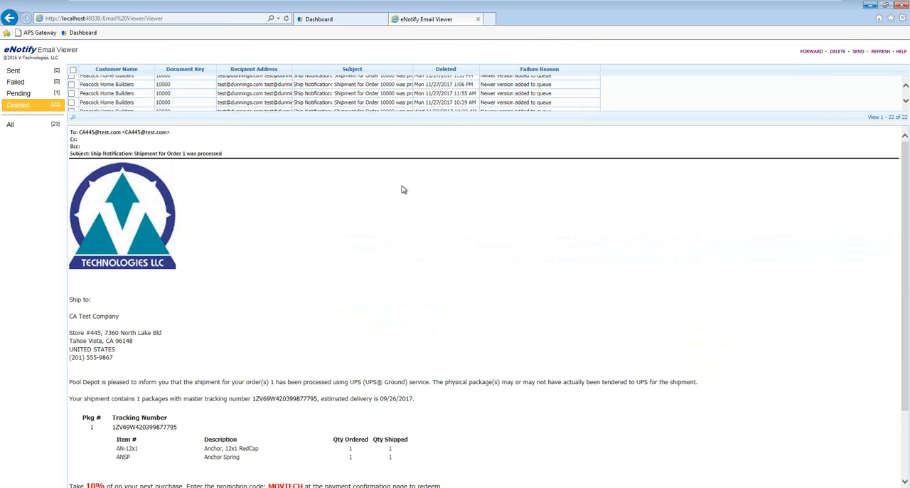
pyautogui.moveTo(187, 279)
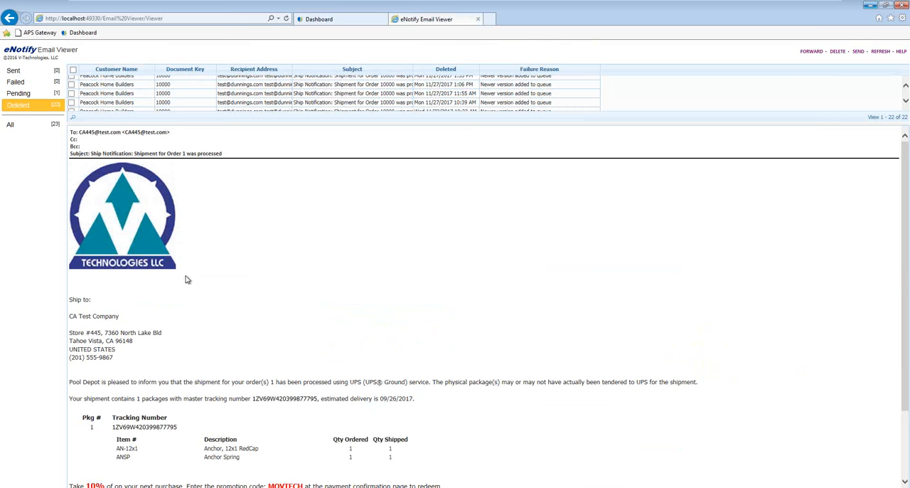
pyautogui.scroll(-3)
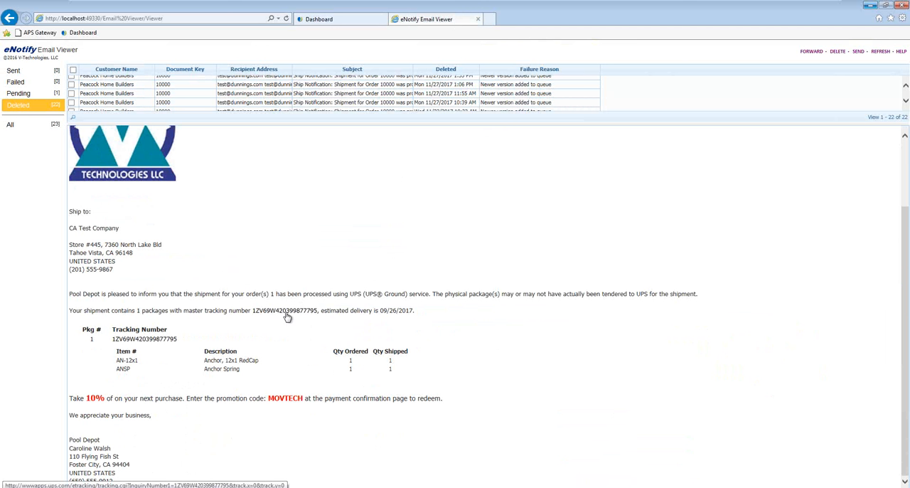
pyautogui.moveTo(284, 326)
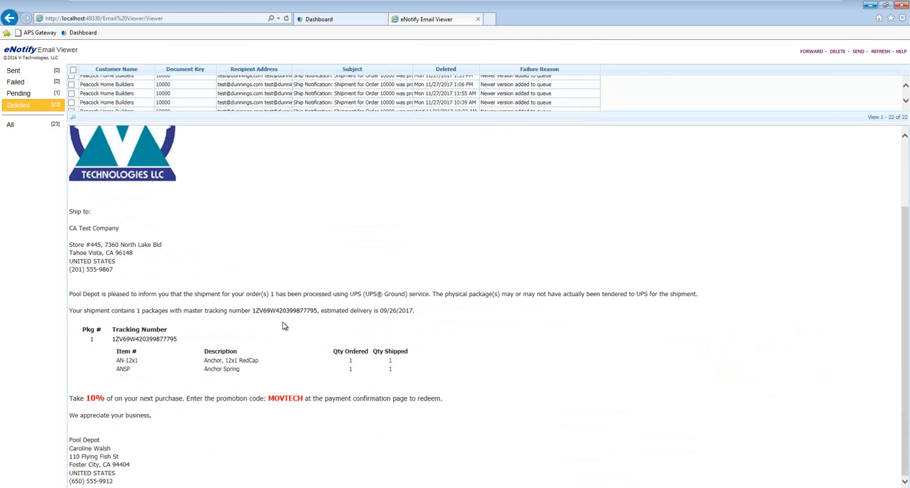
pyautogui.moveTo(265, 361)
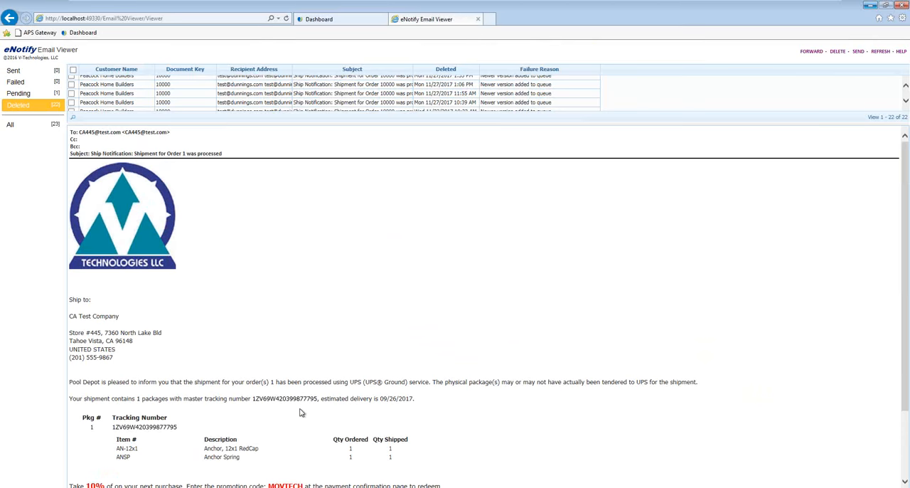
pyautogui.moveTo(309, 406)
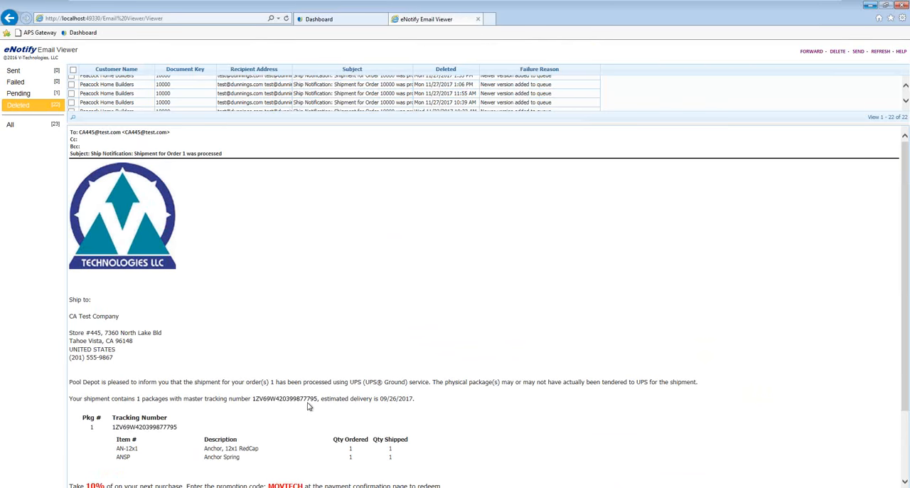
pyautogui.moveTo(658, 253)
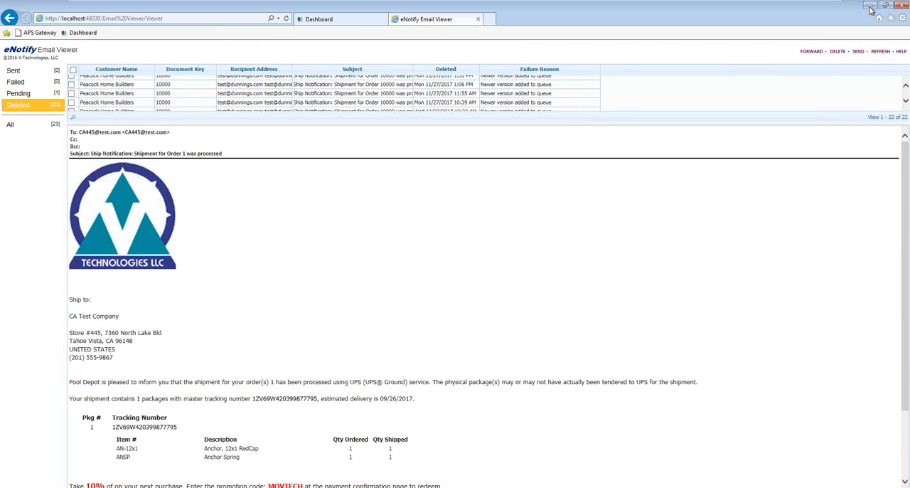
pyautogui.click(871, 8)
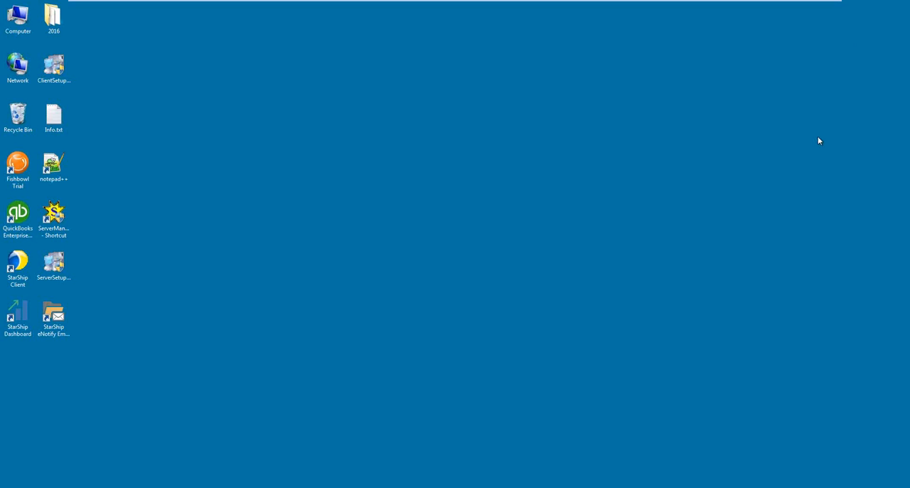